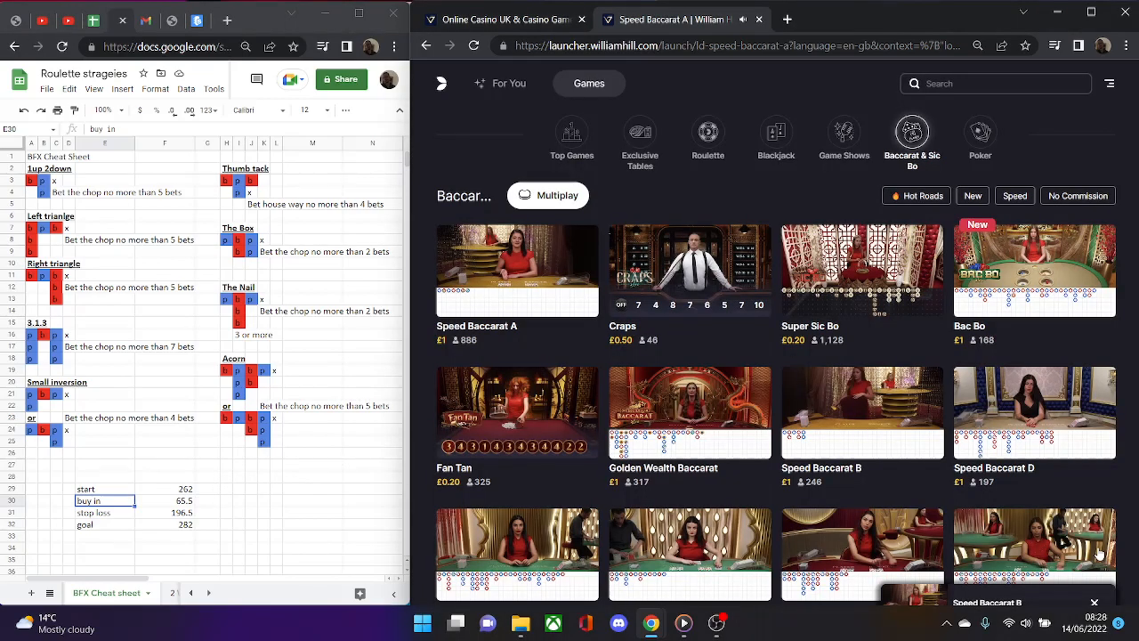
mouse_move(690, 409)
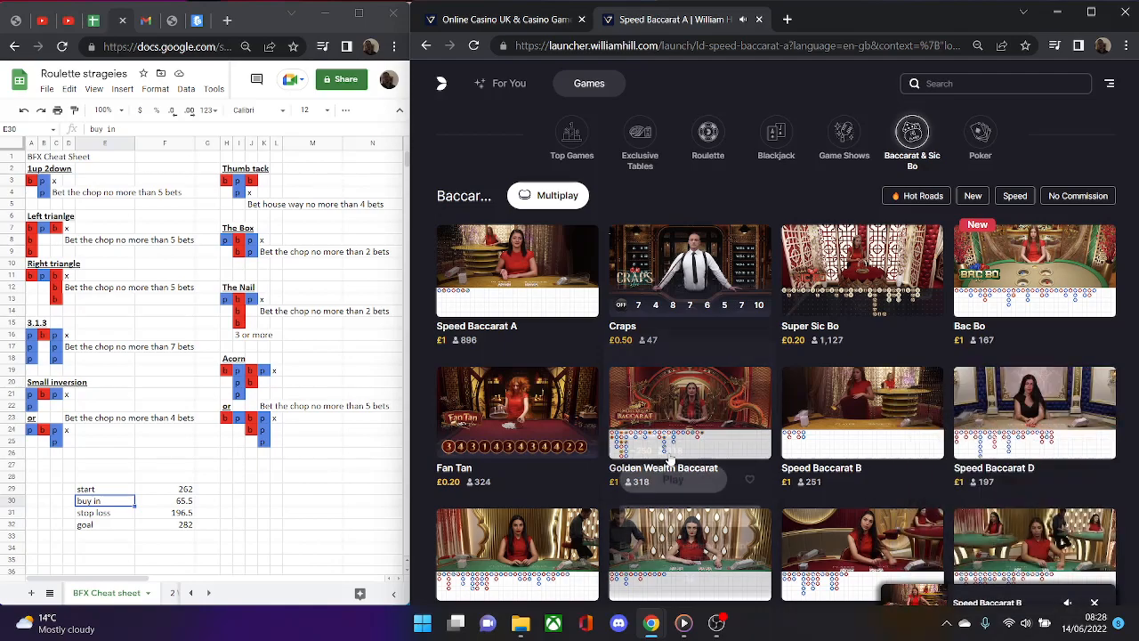
mouse_move(158, 486)
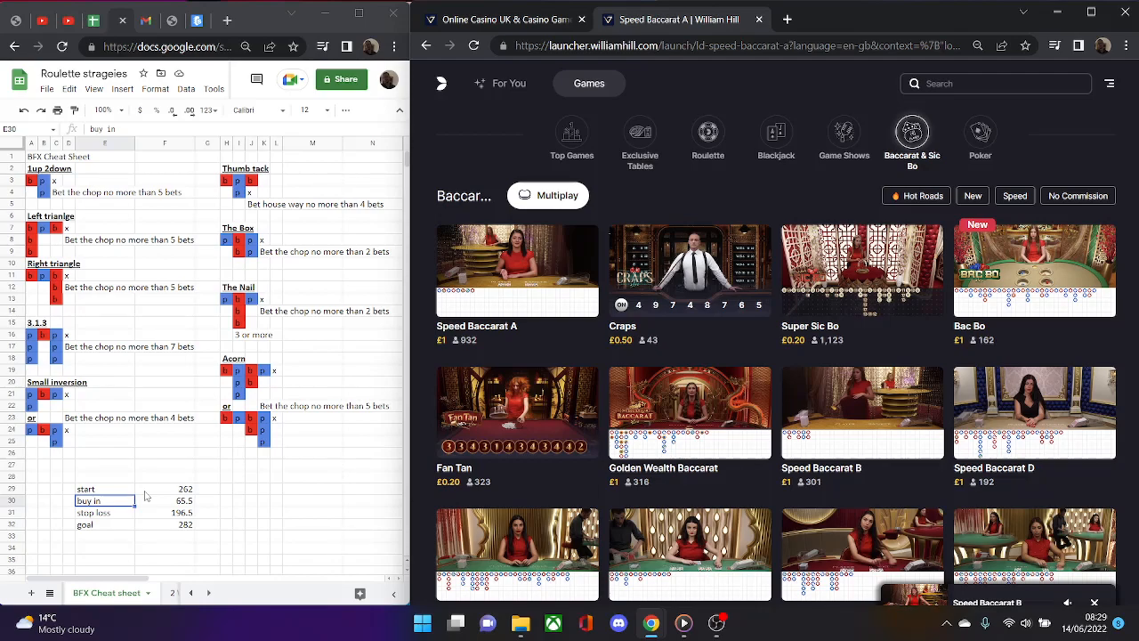
mouse_move(196, 492)
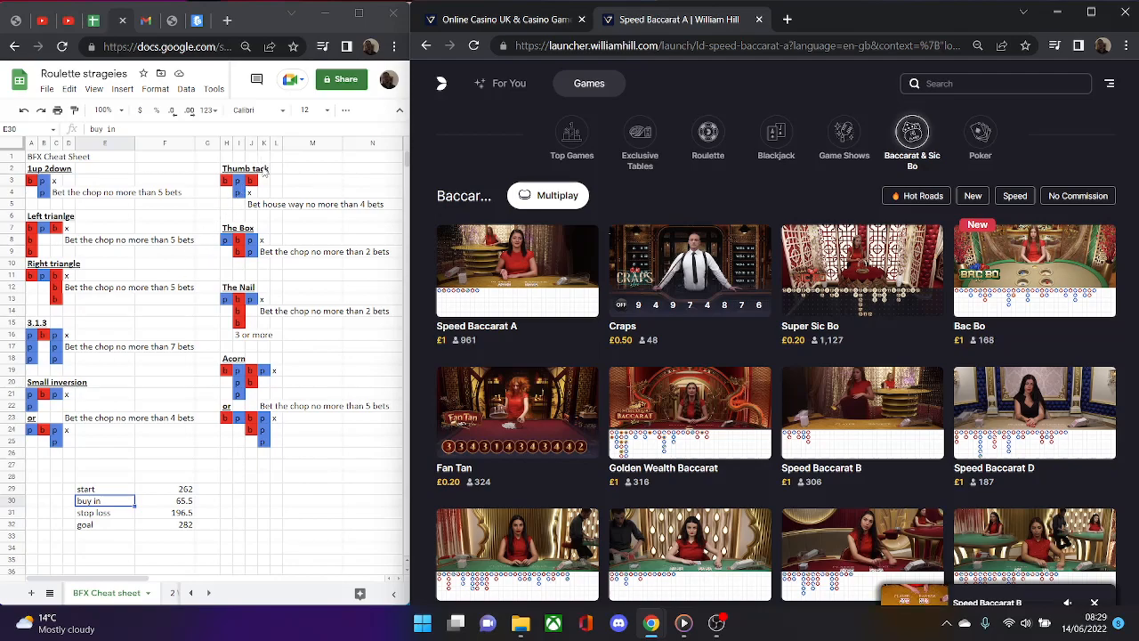
mouse_move(306, 363)
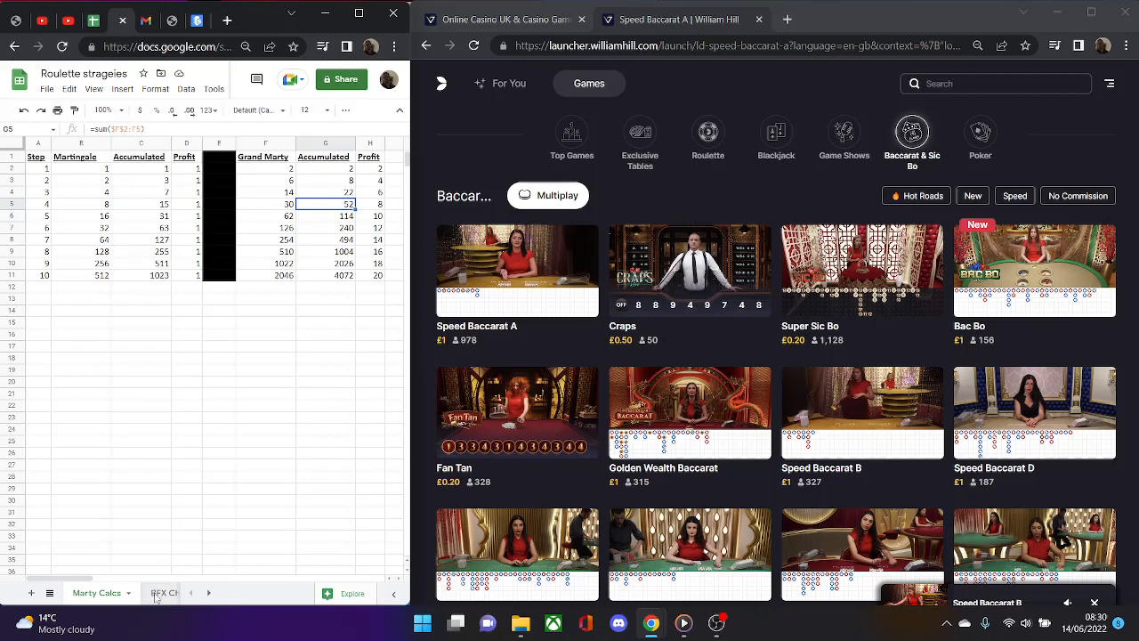
Return Google Sheets to the BFX Cheat sheet tab of baccarat betting patterns
left_click(107, 592)
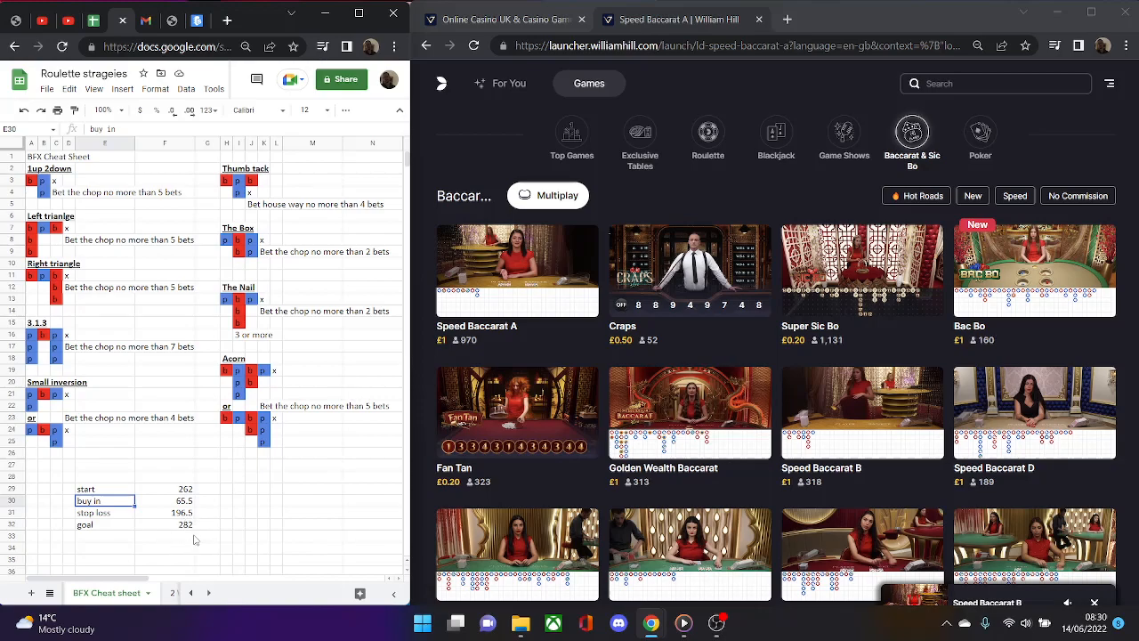
mouse_move(241, 533)
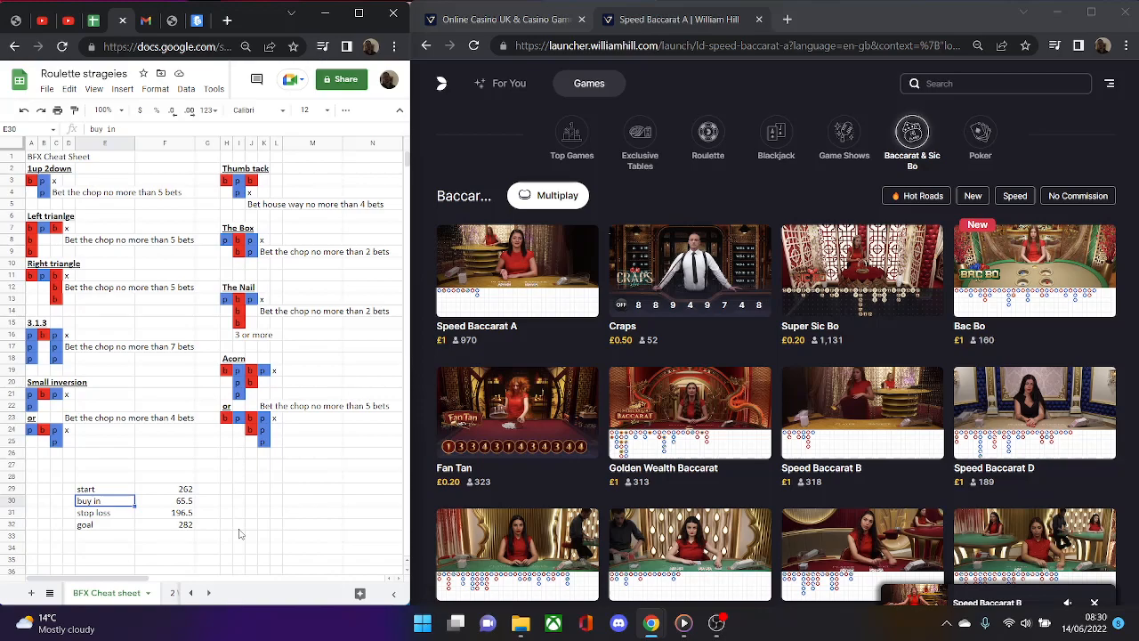
mouse_move(452, 181)
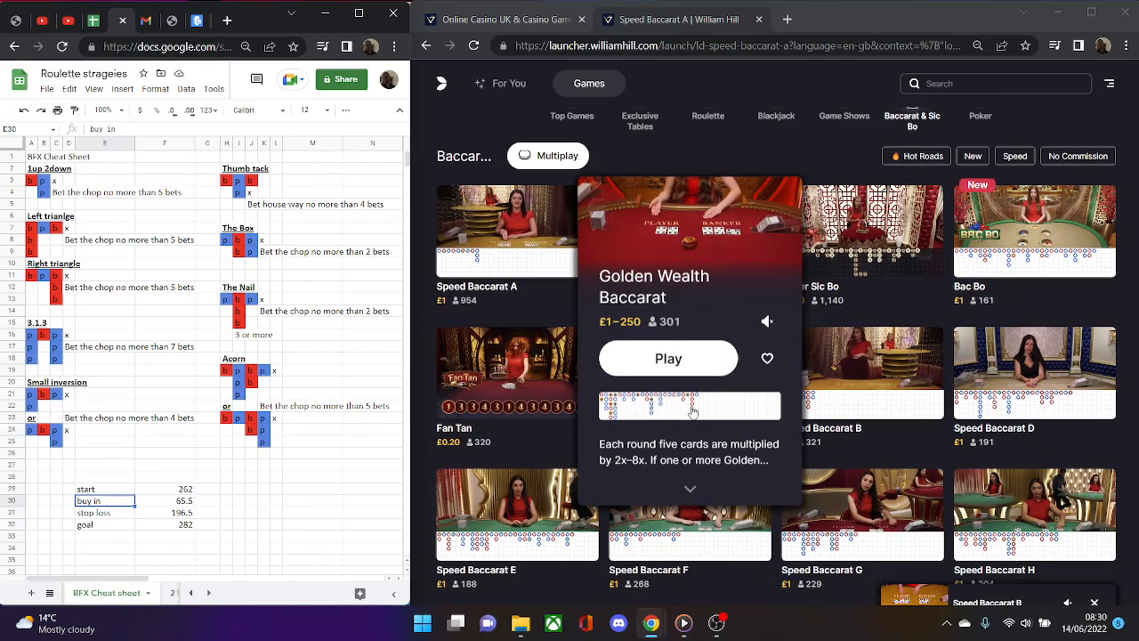
mouse_move(689, 498)
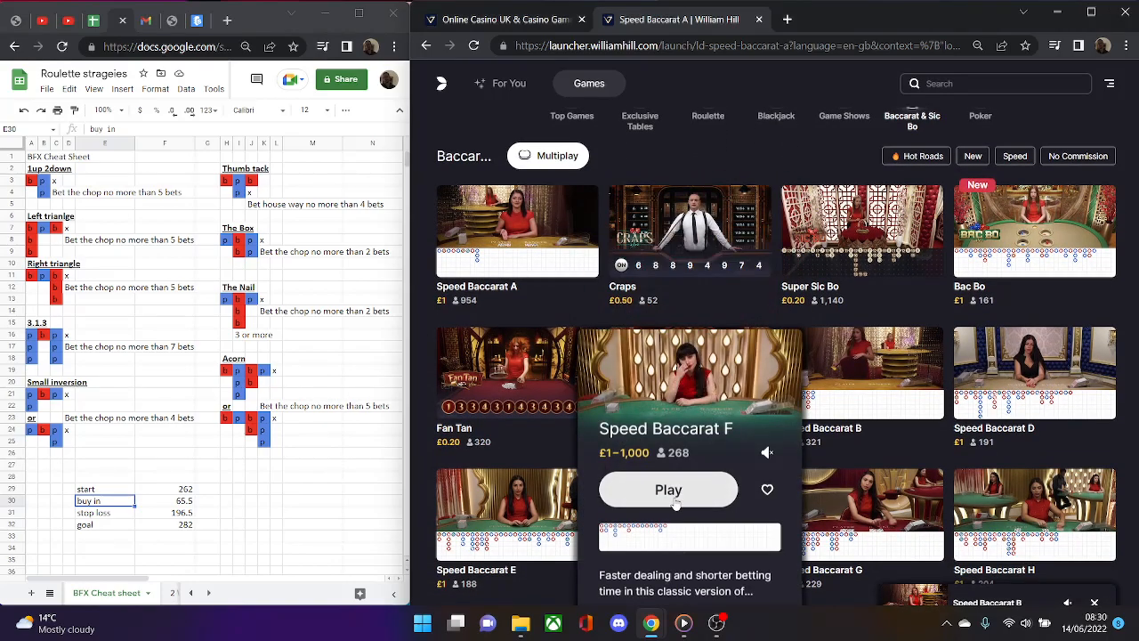
Join the £1–1,000 Speed Baccarat F table from the live casino lobby
left_click(668, 489)
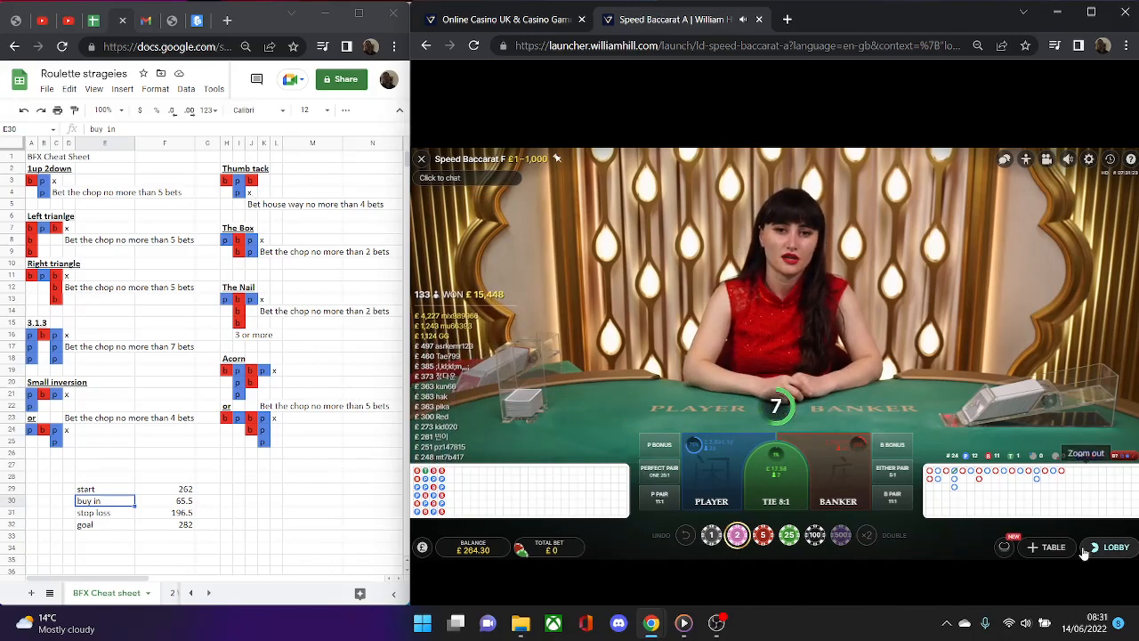
Leave Speed Baccarat F, preview Speed Baccarat I, and join Speed Baccarat L
left_click(1116, 546)
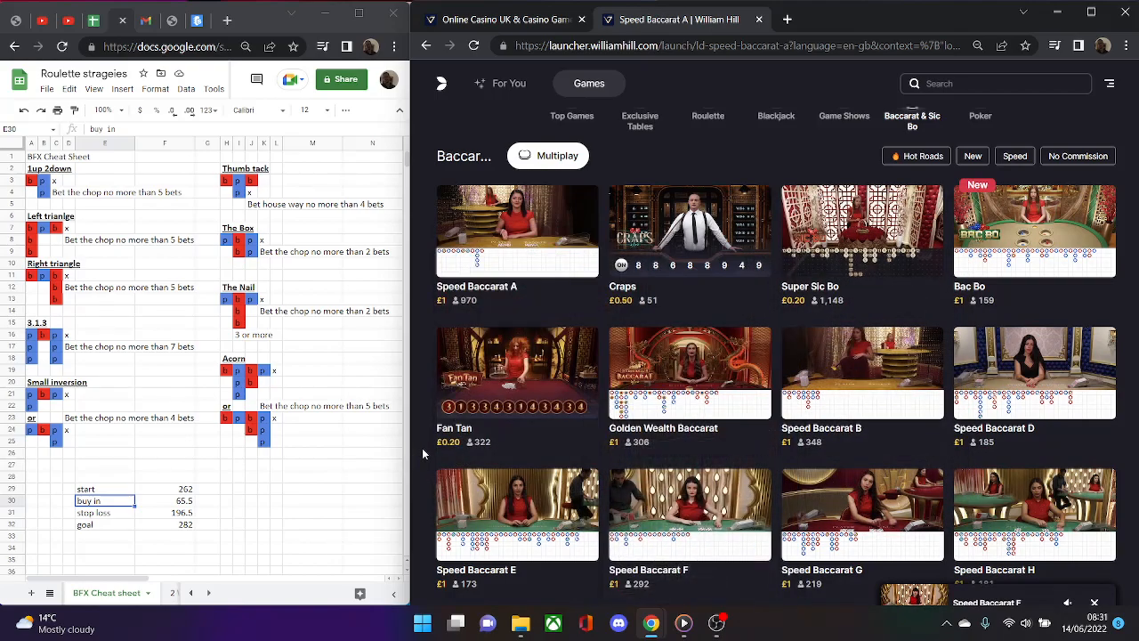
scroll("down", 3)
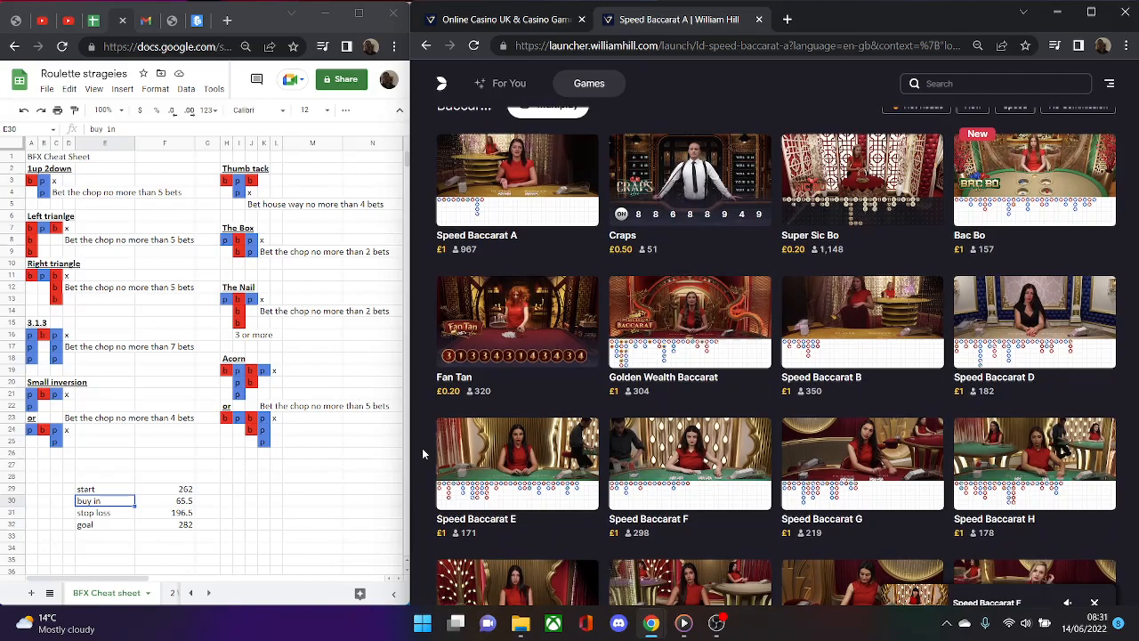
scroll("down", 3)
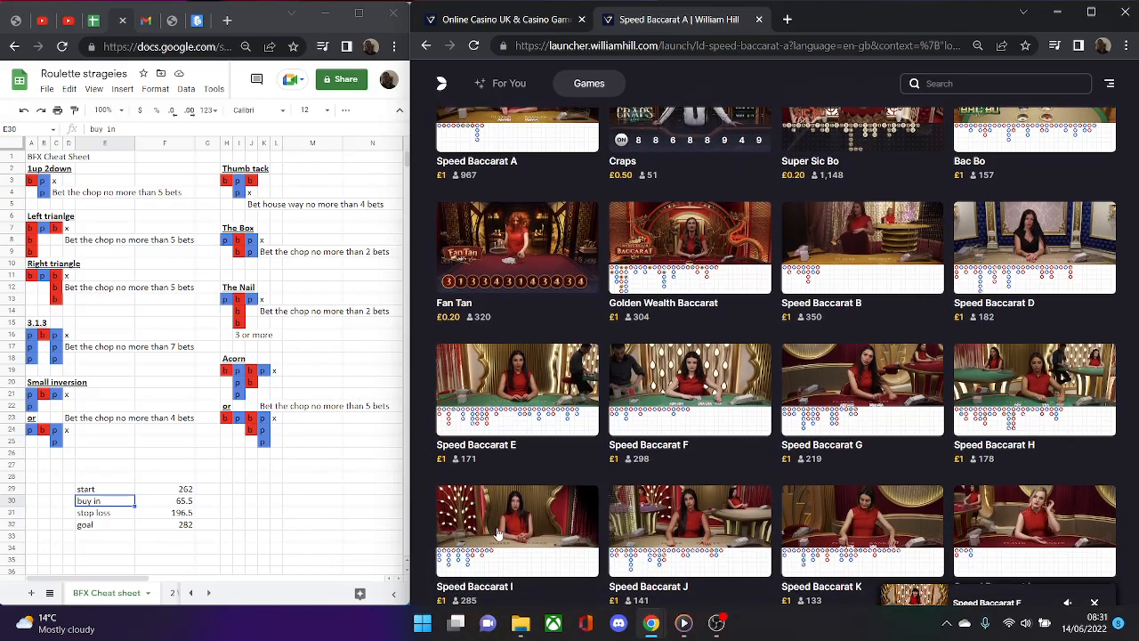
left_click(517, 530)
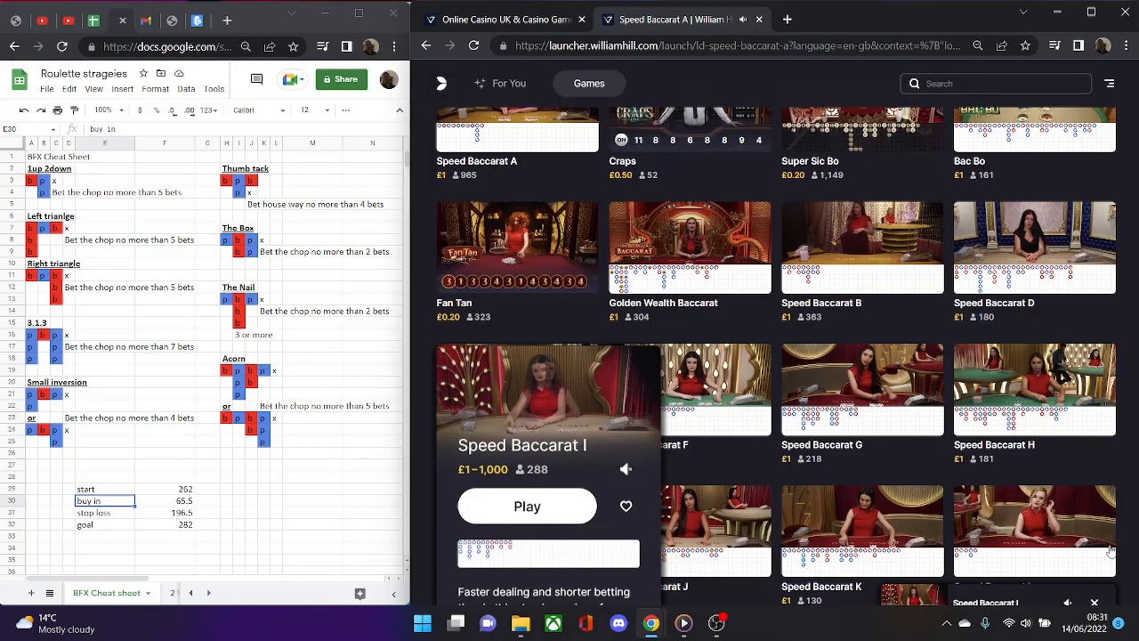
mouse_move(818, 474)
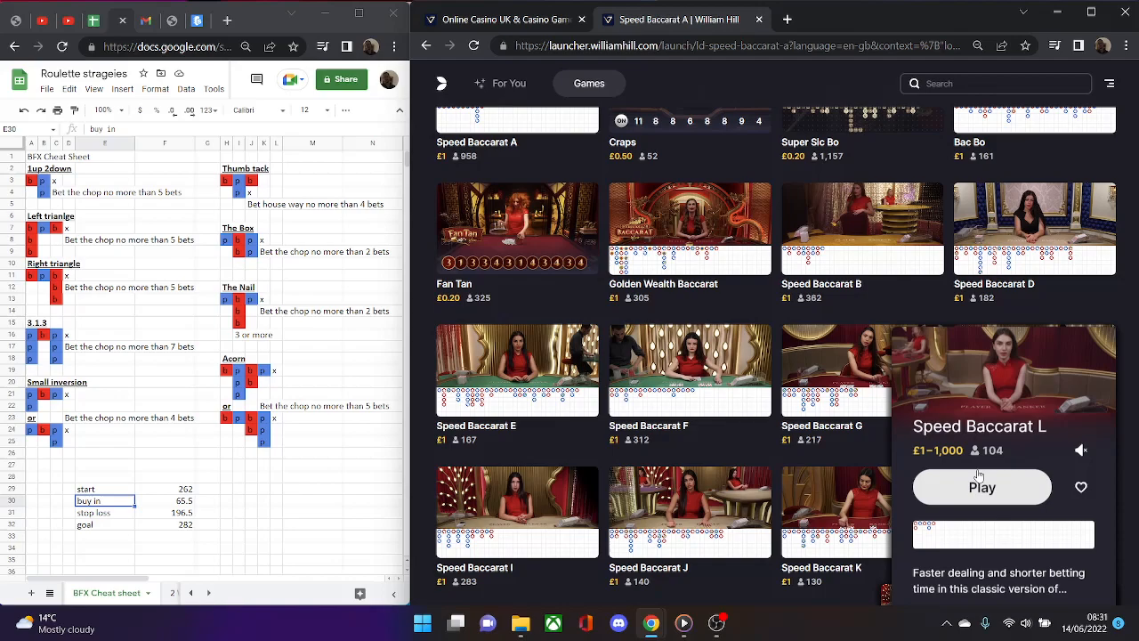
left_click(981, 486)
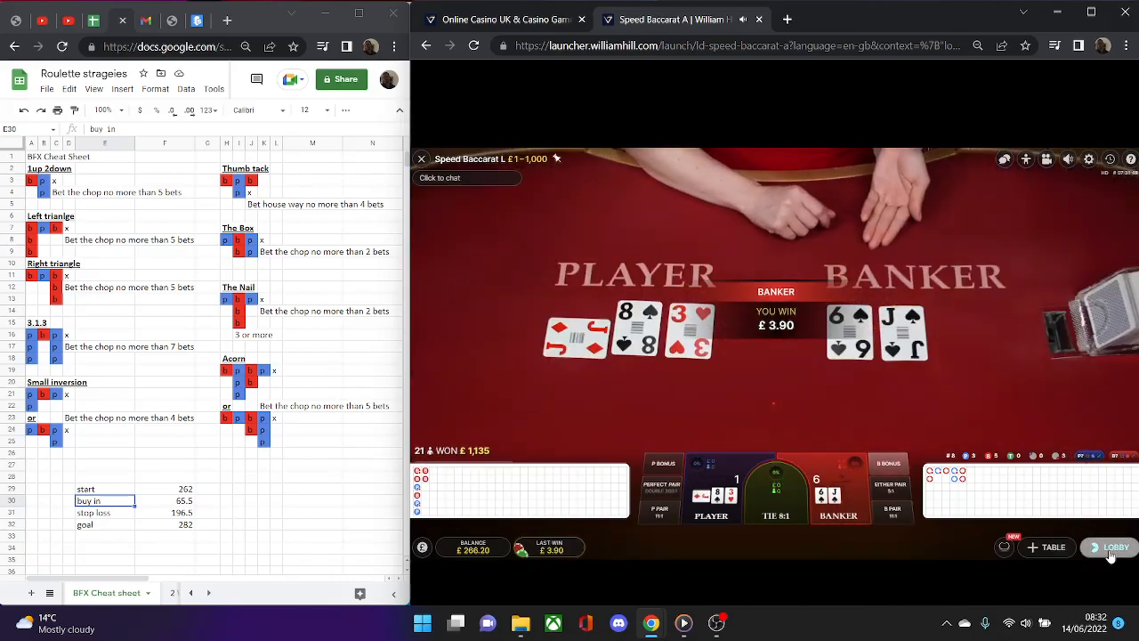
Leave Speed Baccarat L and rejoin the £1–1,000 Speed Baccarat F table
left_click(1110, 547)
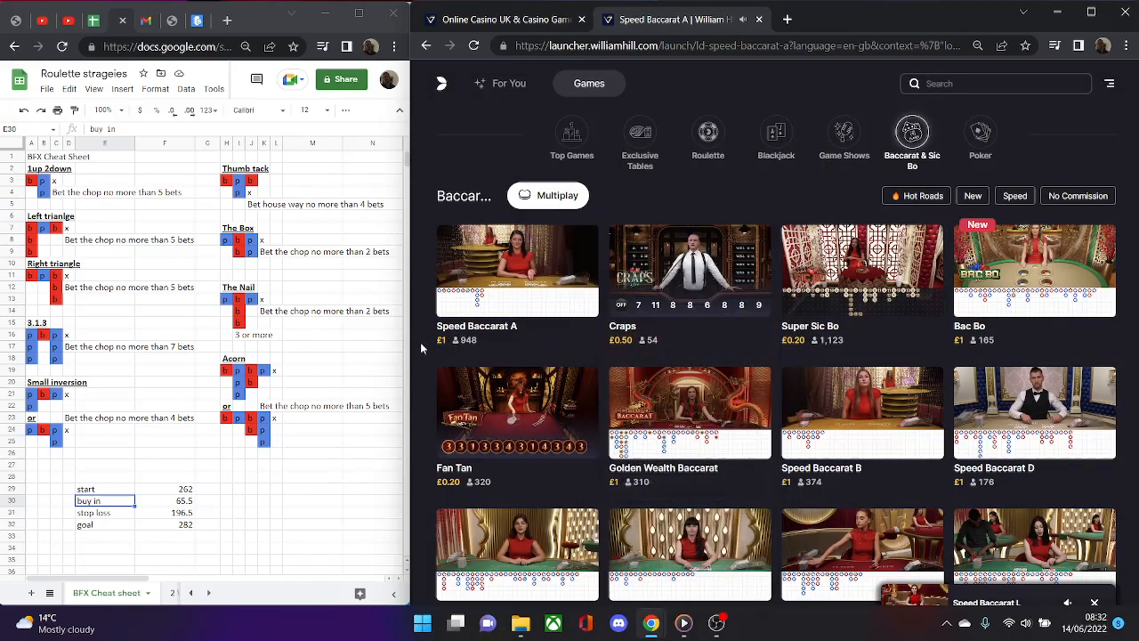
scroll("down", 3)
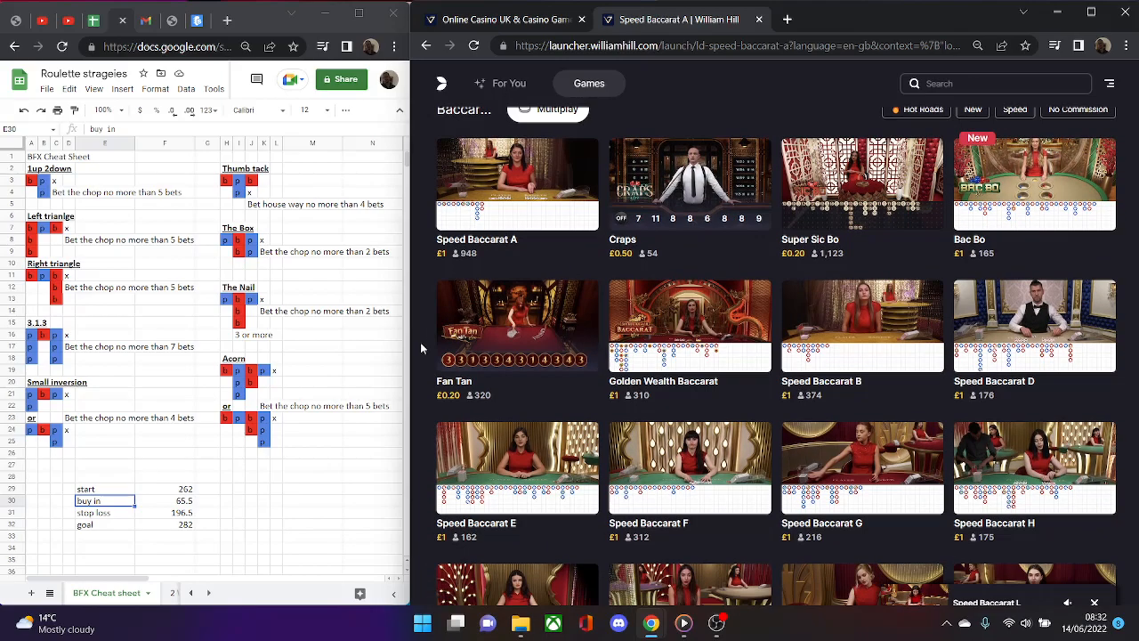
scroll("down", 3)
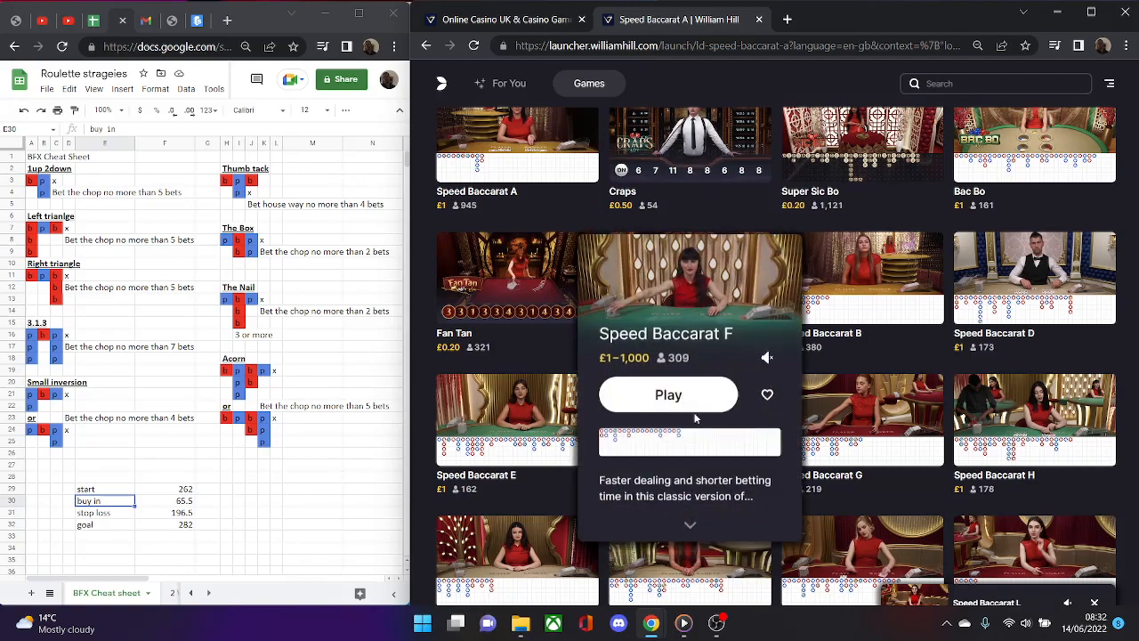
left_click(668, 394)
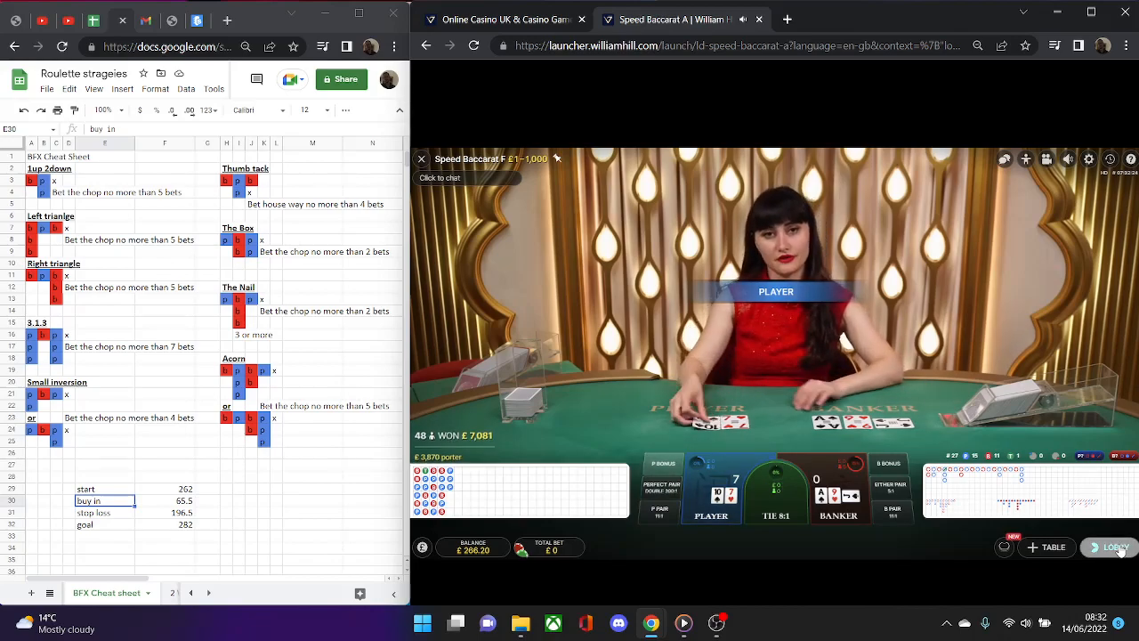
Briefly join and leave Speed Baccarat H, then scroll toward tables M–P
left_click(1115, 547)
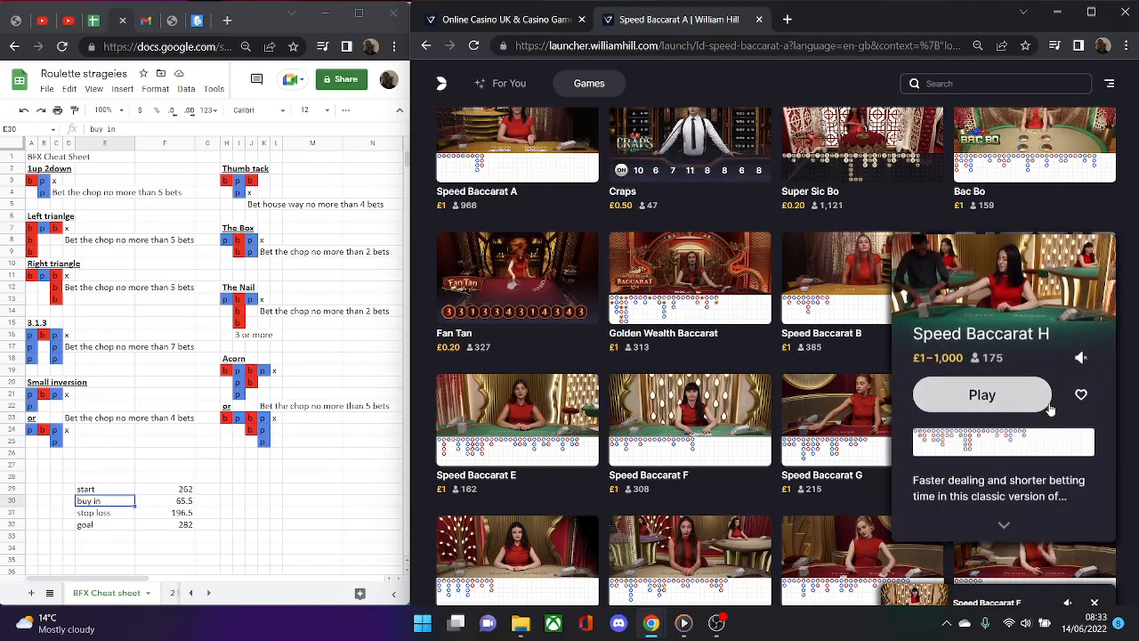
left_click(982, 395)
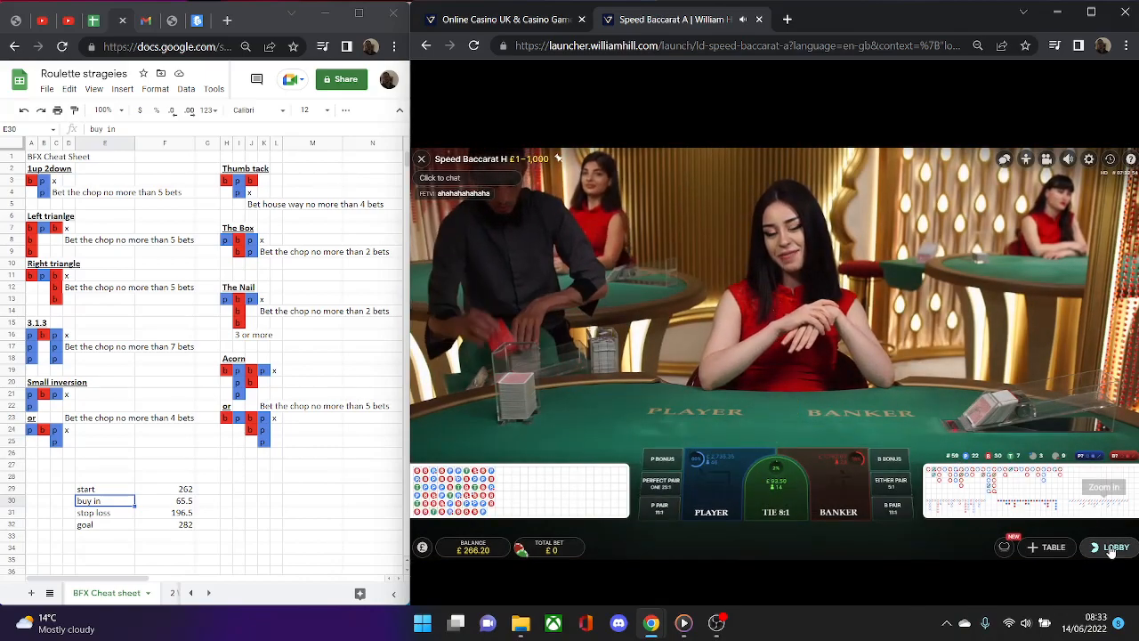
left_click(1115, 547)
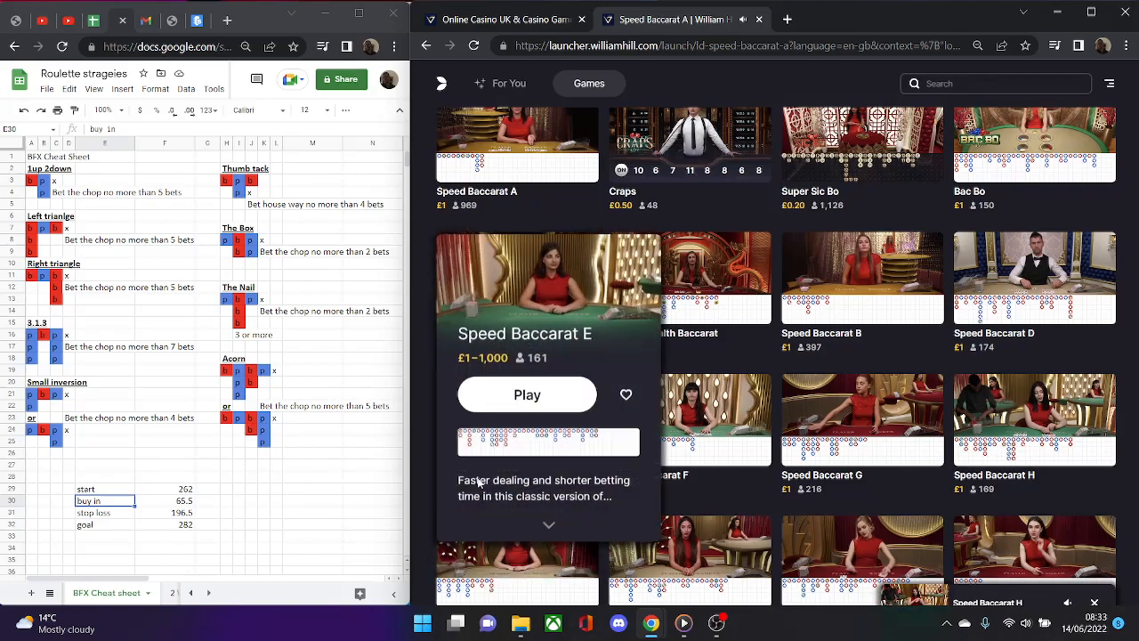
scroll("down", 3)
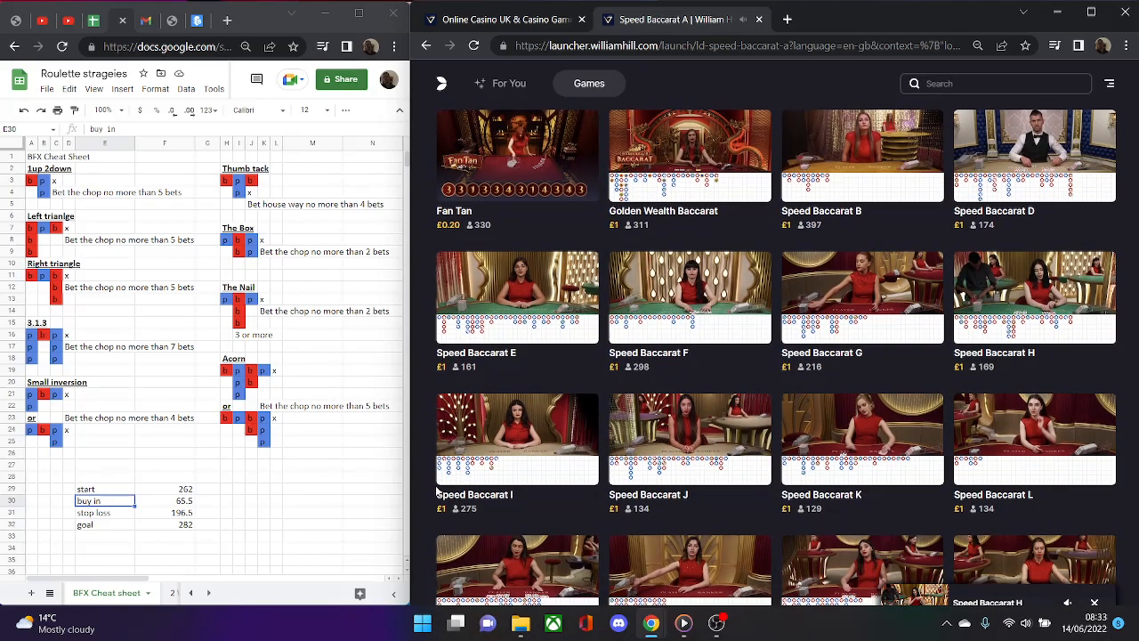
scroll("down", 3)
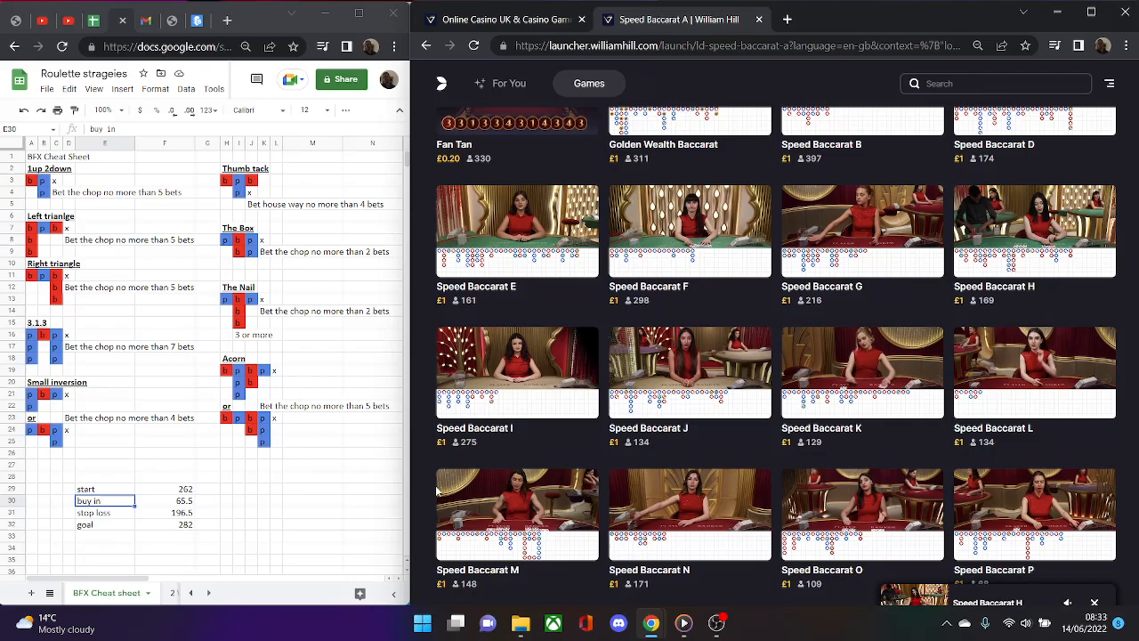
Scroll the lobby grid down toward the Speed Baccarat O table
scroll("down", 3)
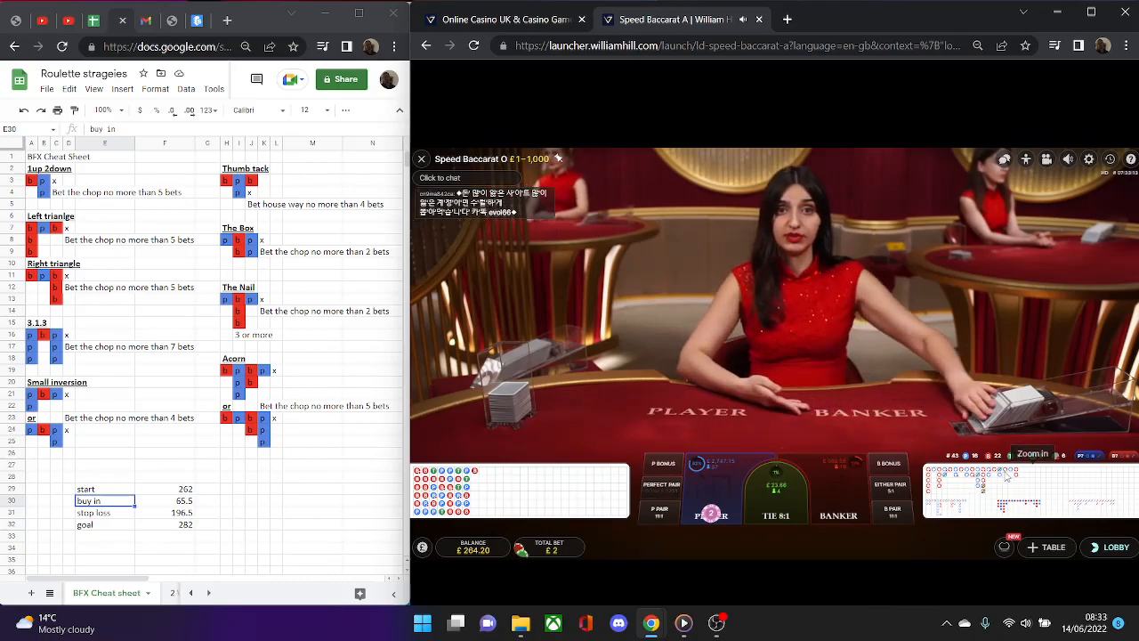
mouse_move(795, 529)
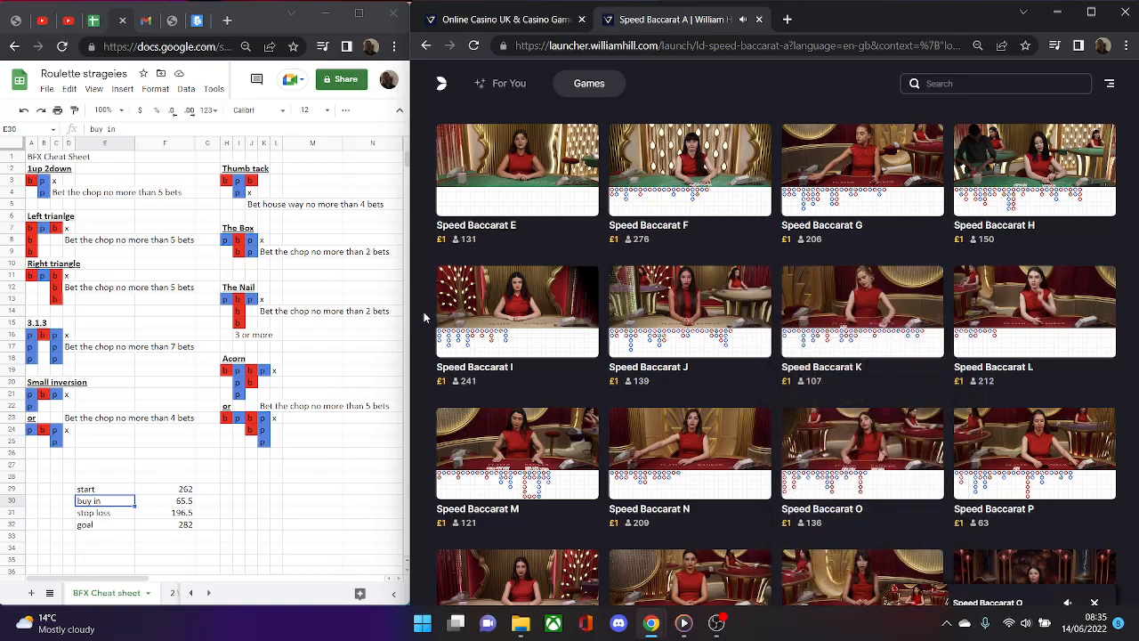
Scroll back to the baccarat tiles and rejoin Speed Baccarat F at £274.20
scroll("up", 3)
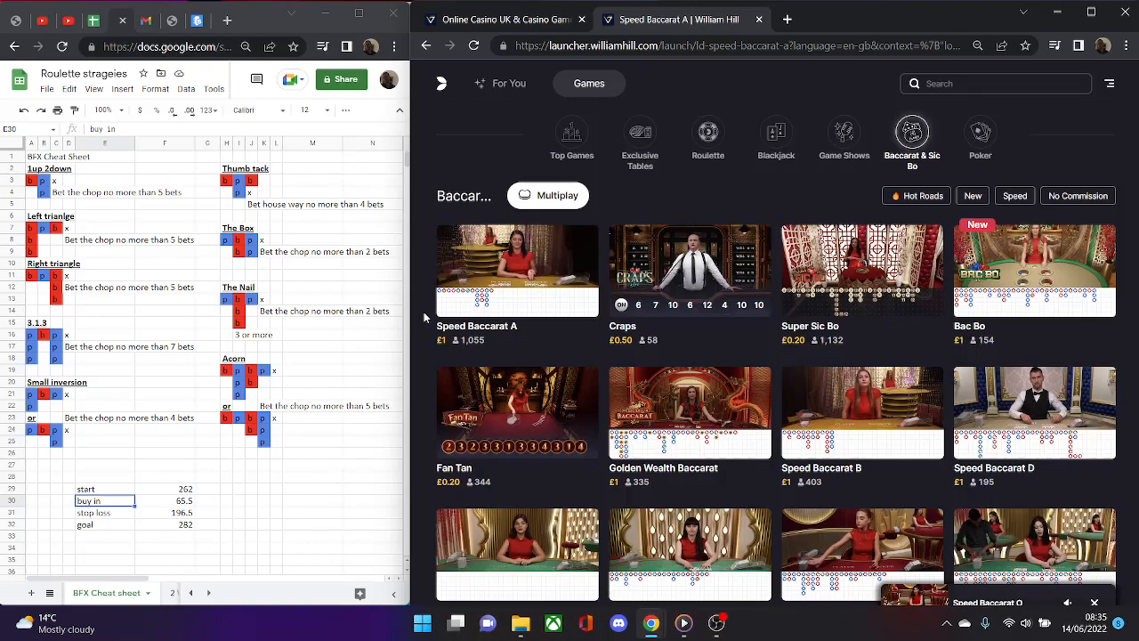
scroll("down", 3)
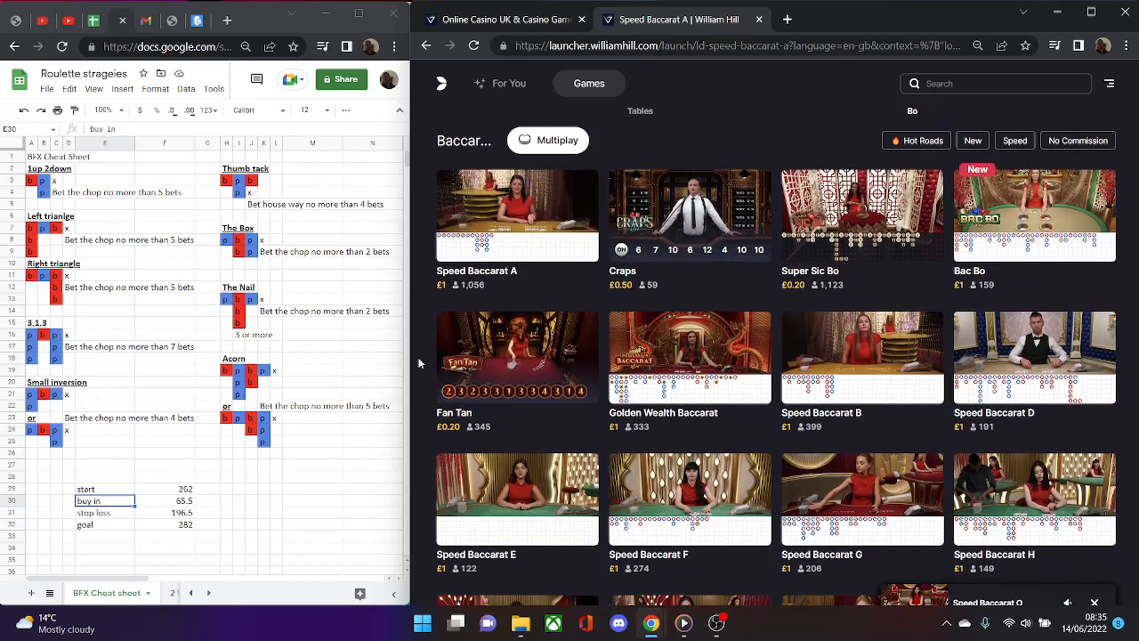
scroll("down", 3)
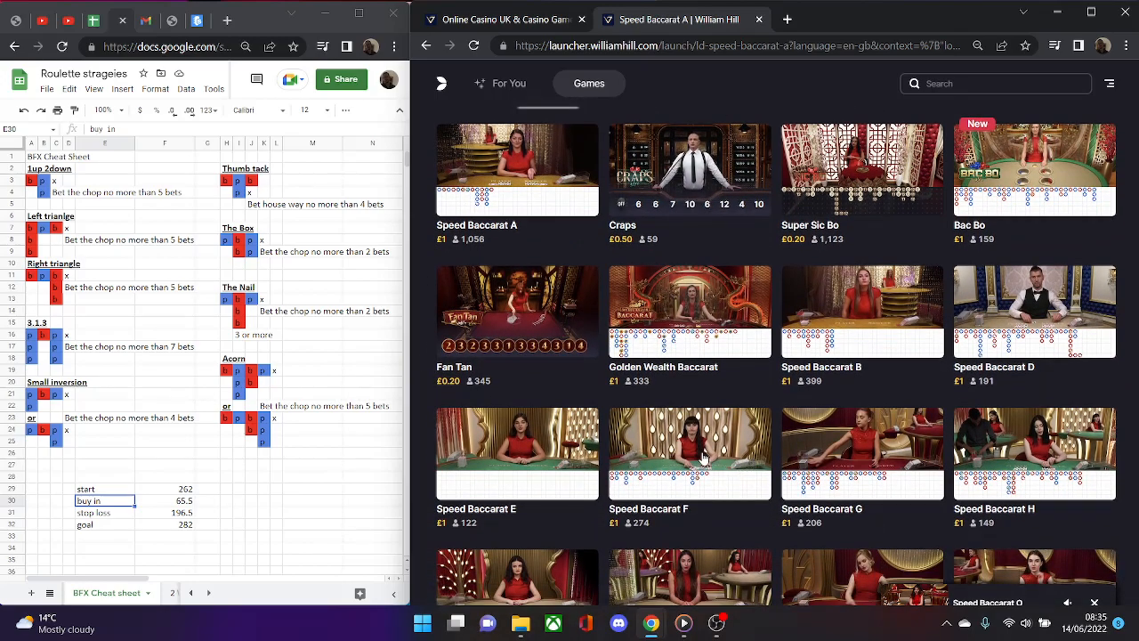
left_click(517, 169)
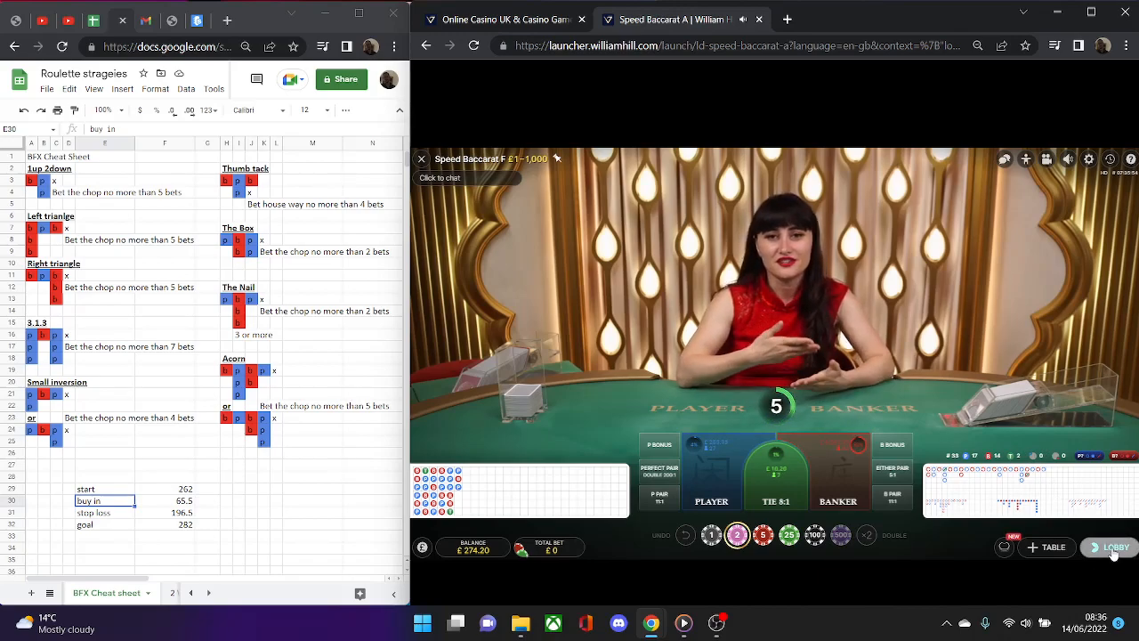
Exit Speed Baccarat F, drop into Speed Baccarat L, then head back to the lobby
left_click(1115, 546)
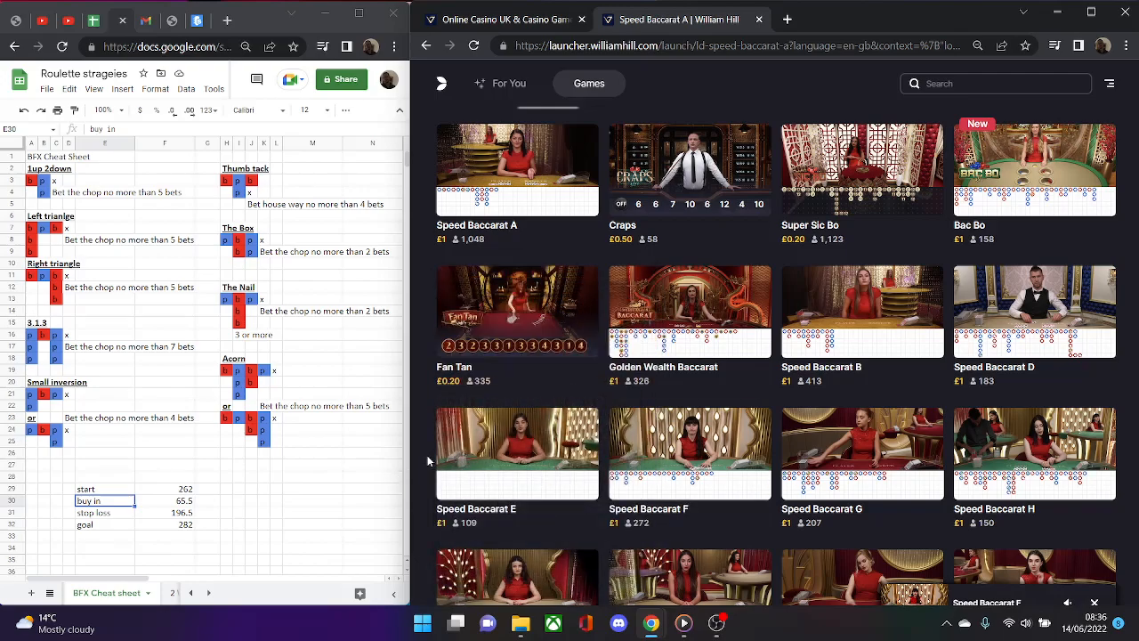
scroll("down", 3)
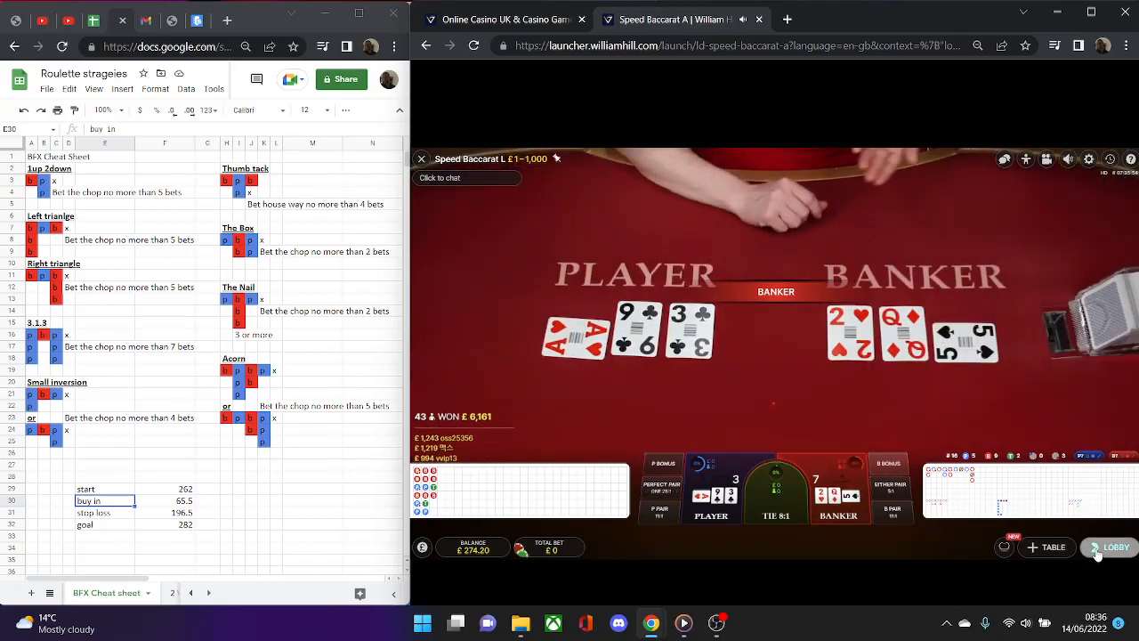
left_click(1116, 546)
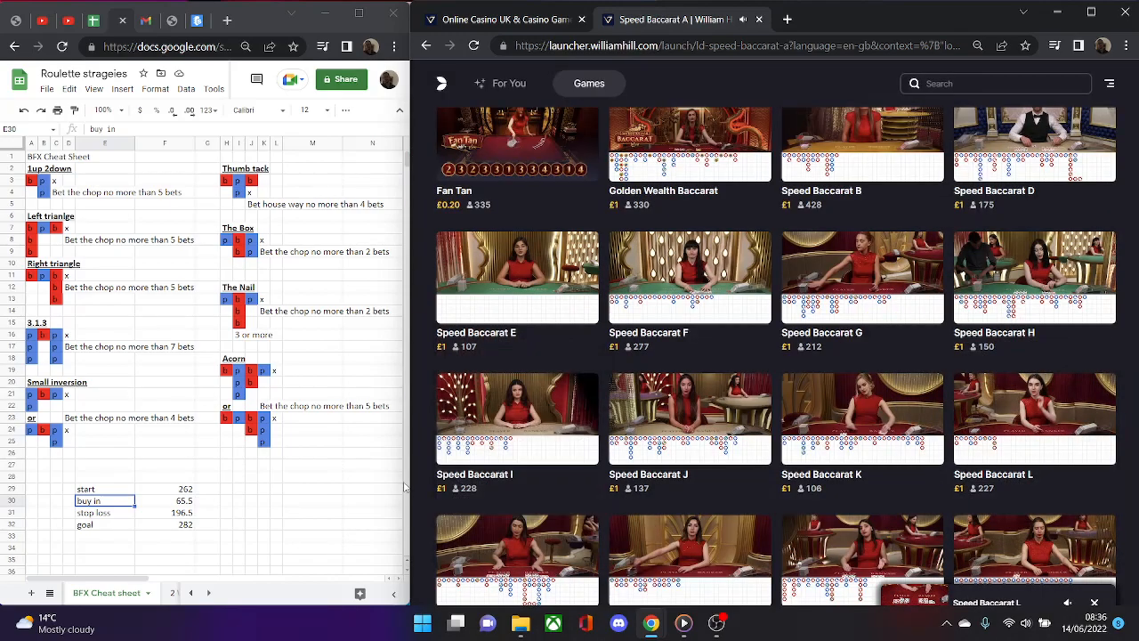
Open Speed Baccarat N and immediately return to the lobby
scroll("down", 3)
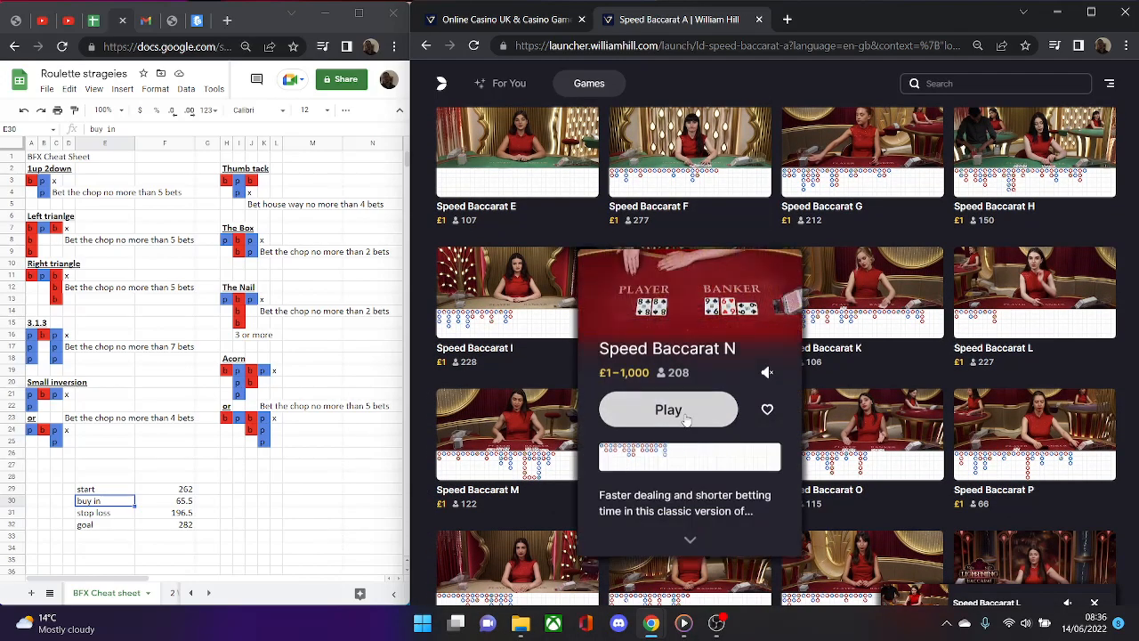
left_click(668, 409)
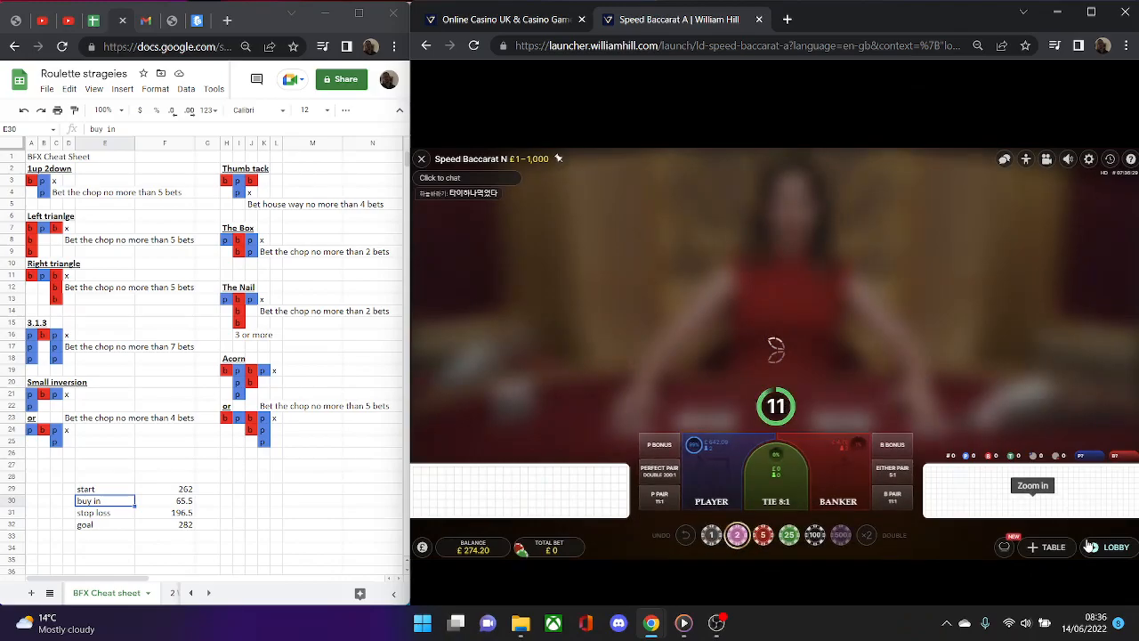
left_click(1117, 547)
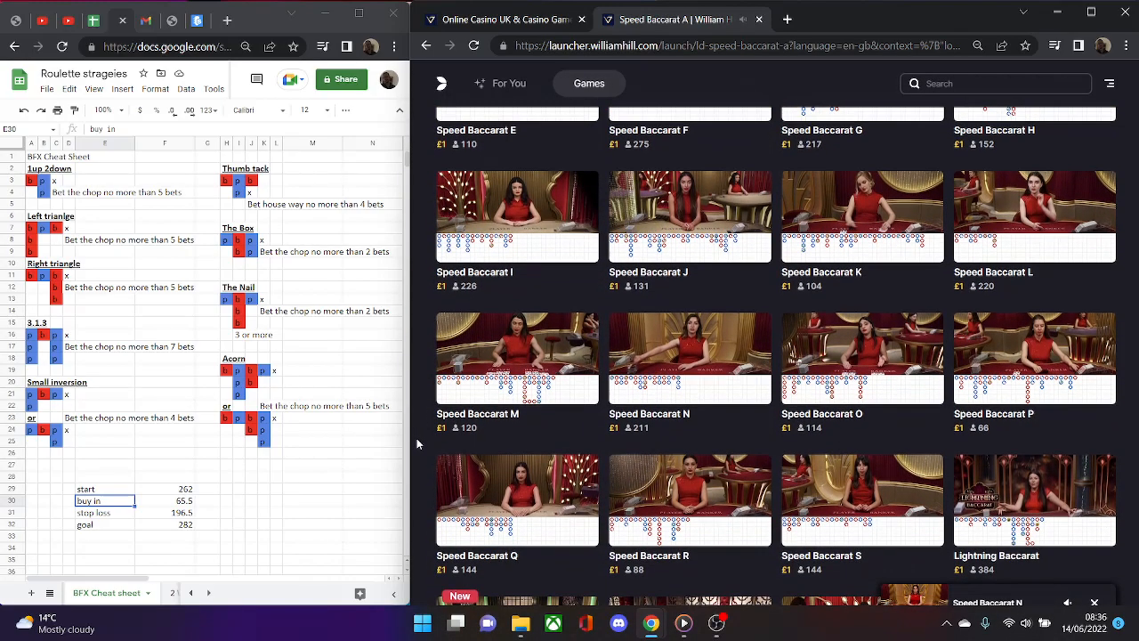
Scroll down to Baccarat A, look in, and return to the lobby
scroll("down", 3)
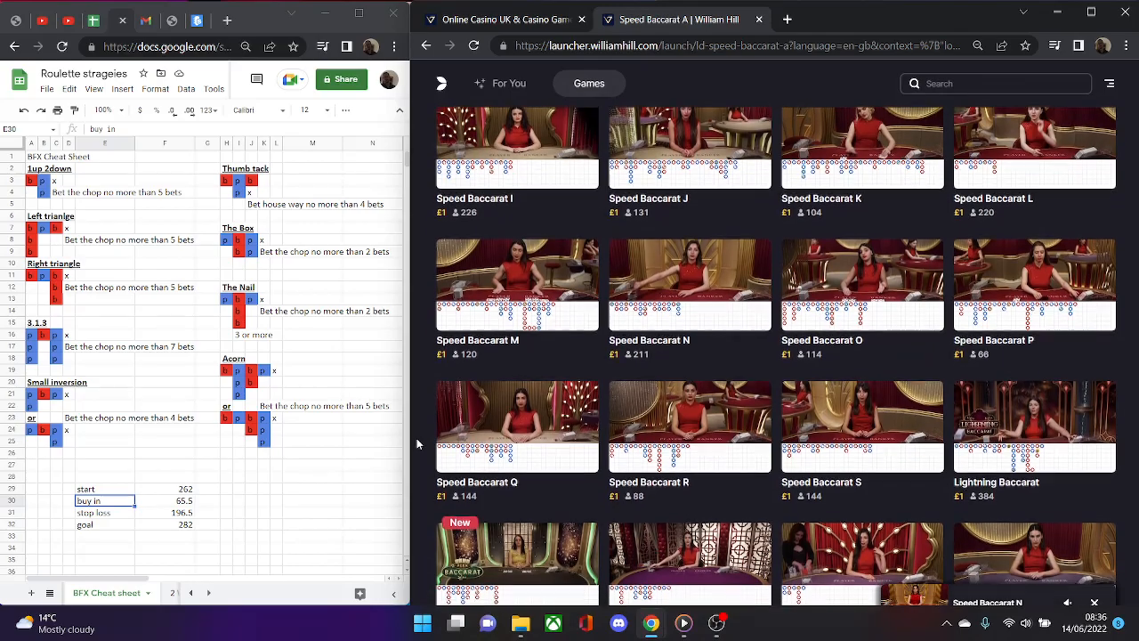
scroll("down", 3)
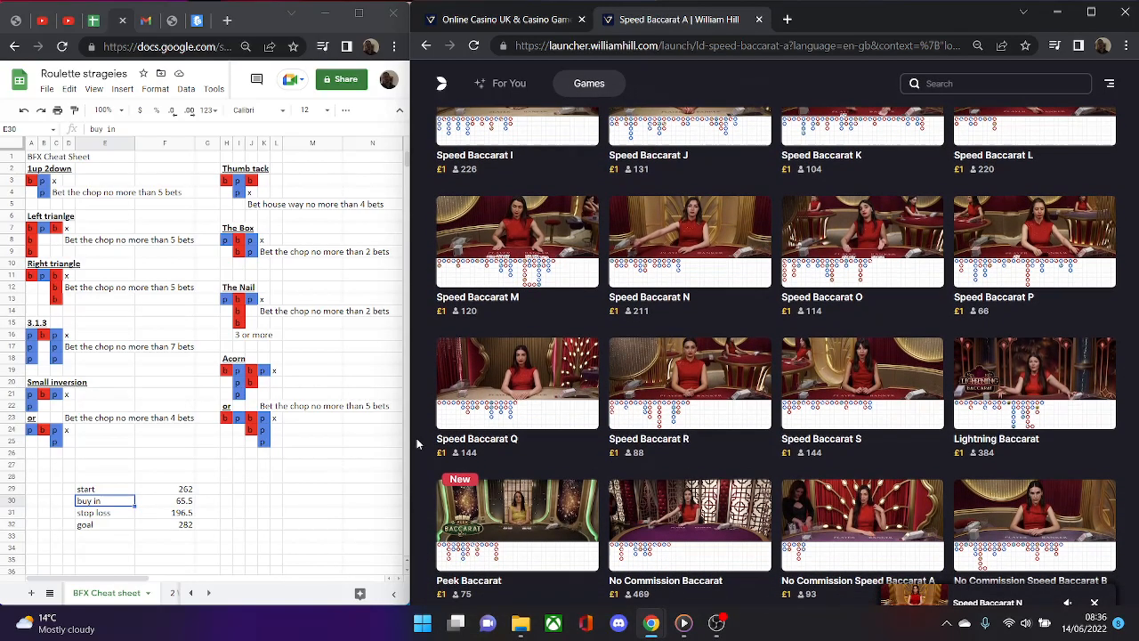
scroll("down", 3)
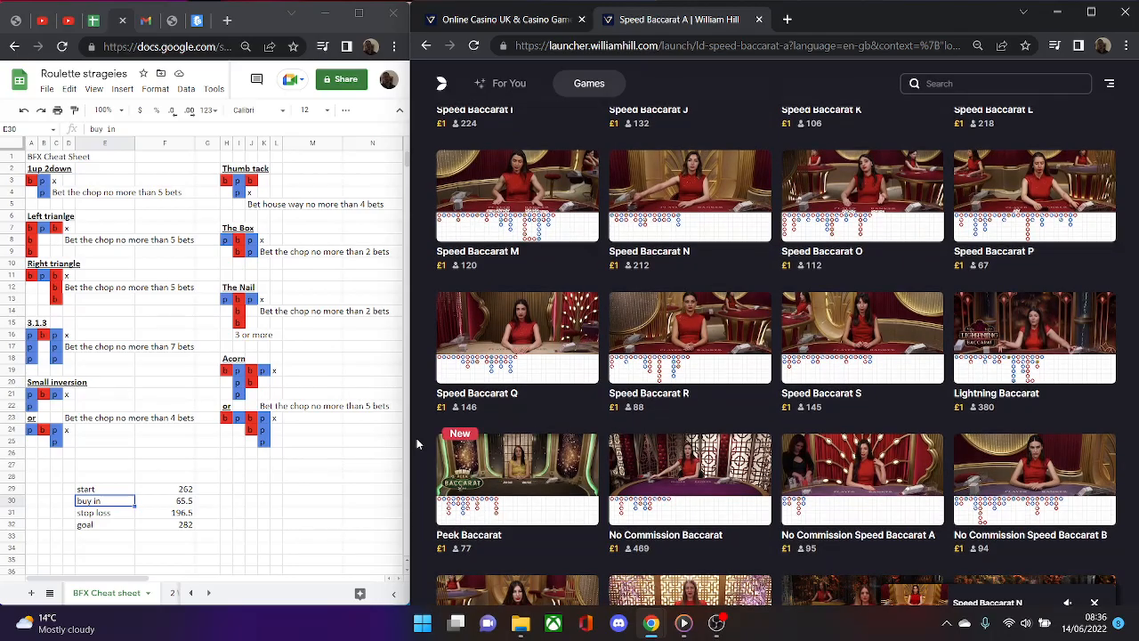
scroll("down", 3)
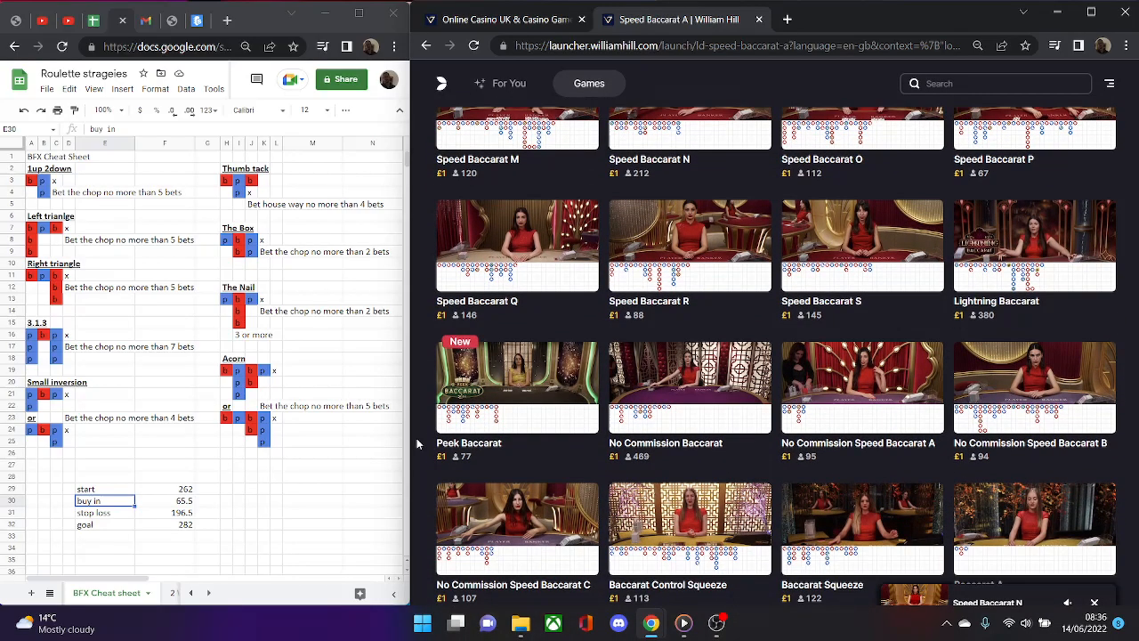
scroll("down", 3)
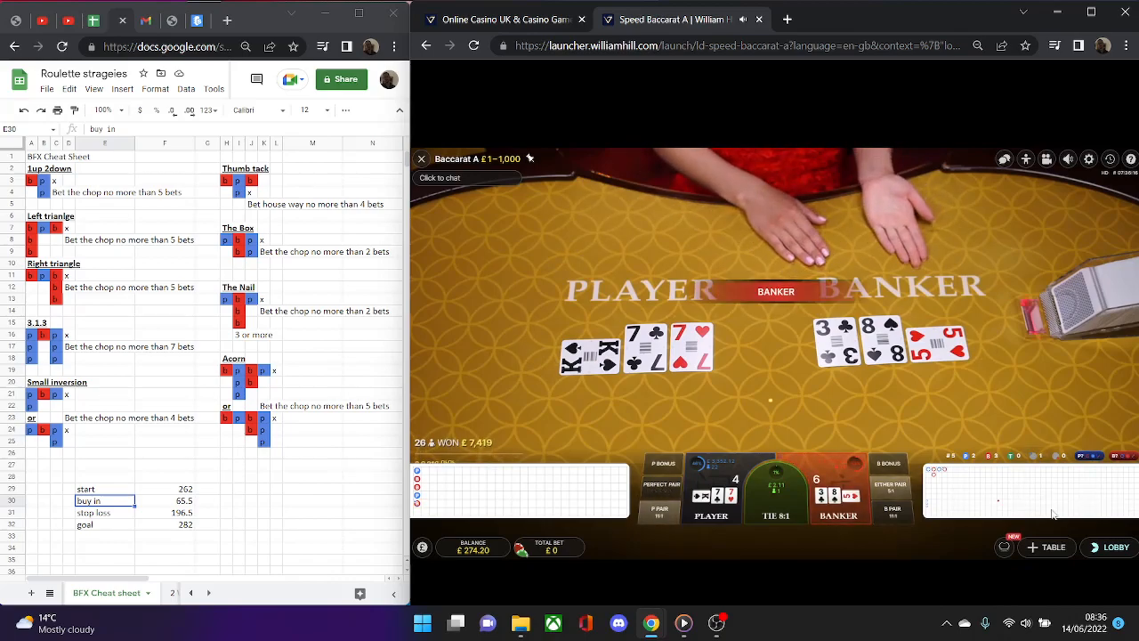
left_click(1115, 546)
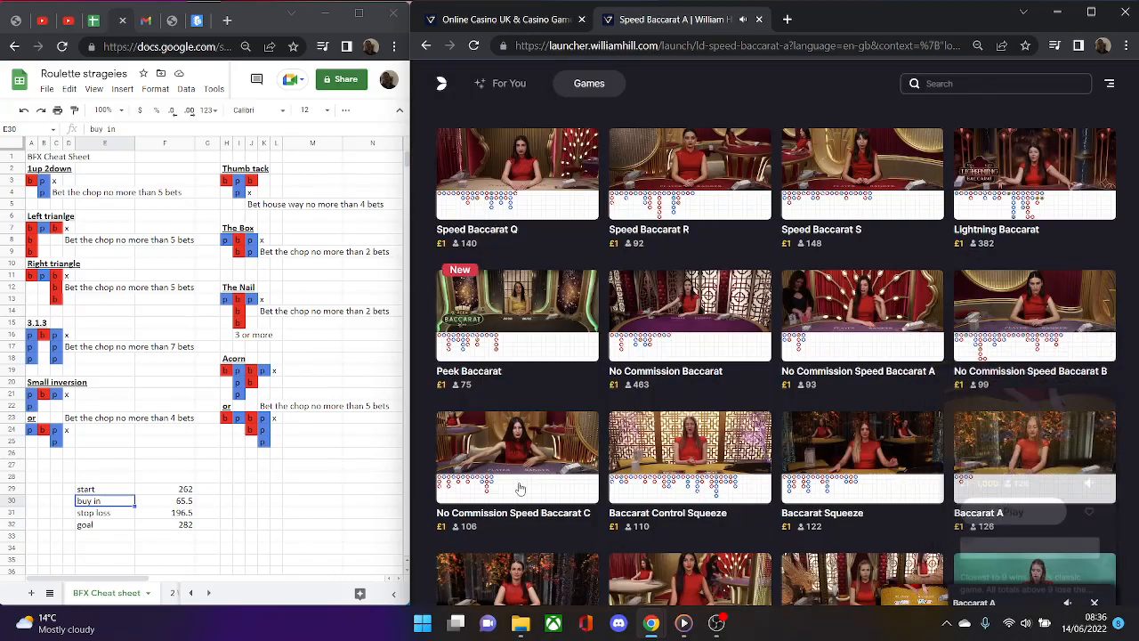
Scroll to Baccarat B and bet on Player, winning £4 (balance £272.20)
scroll("down", 3)
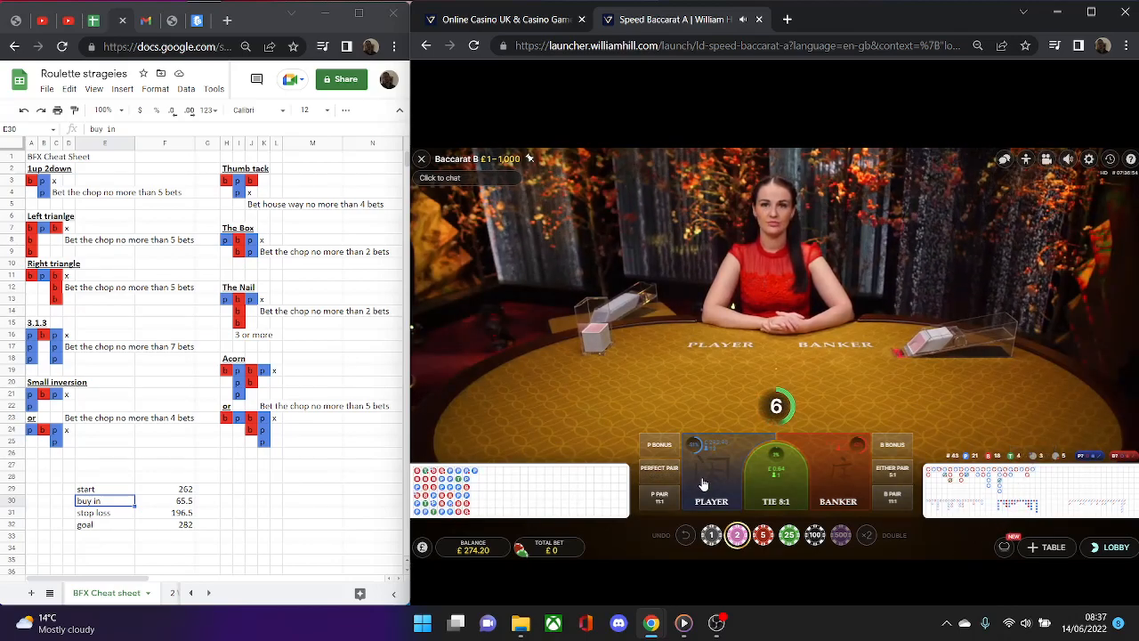
left_click(711, 498)
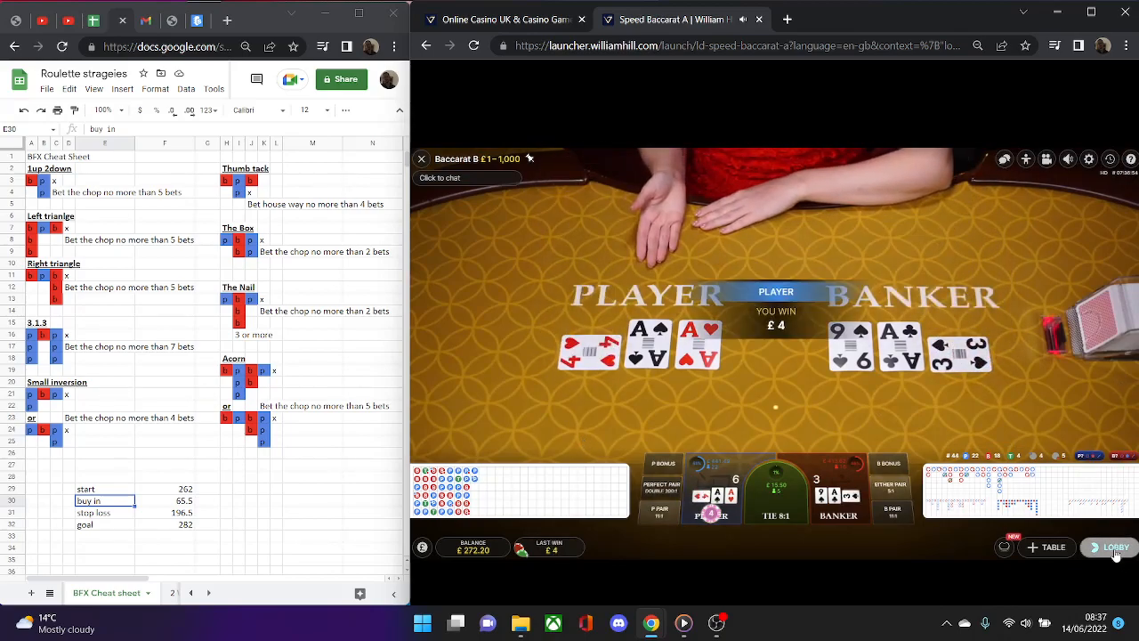
Exit Baccarat B and scroll the Baccarat & Sic Bo list to the Speed Baccarat A–K tables
left_click(1116, 546)
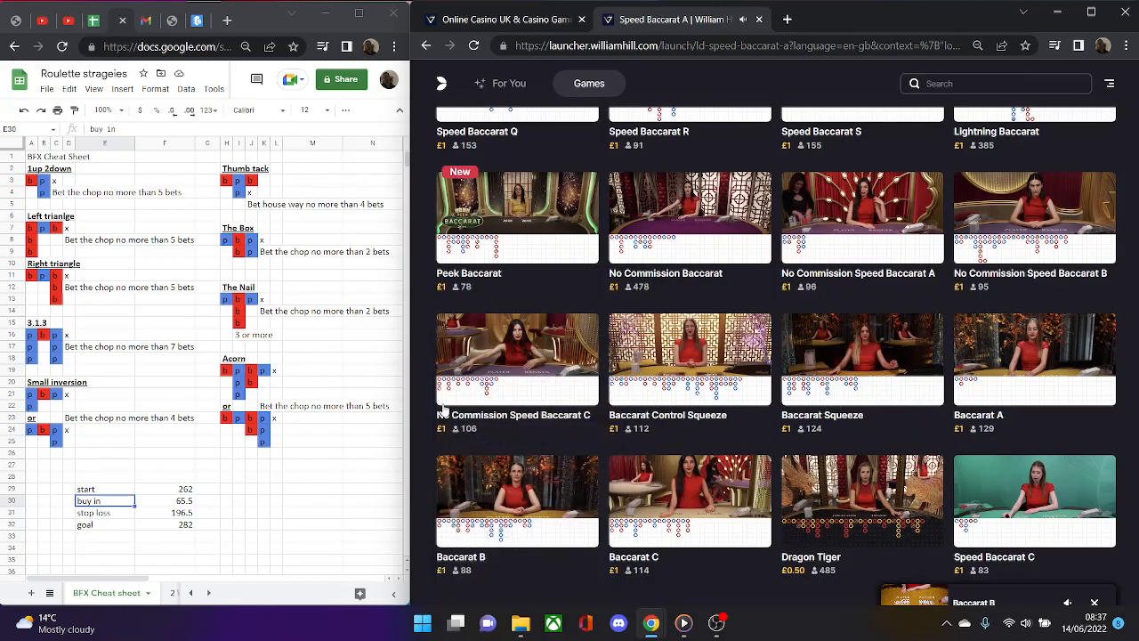
mouse_move(425, 398)
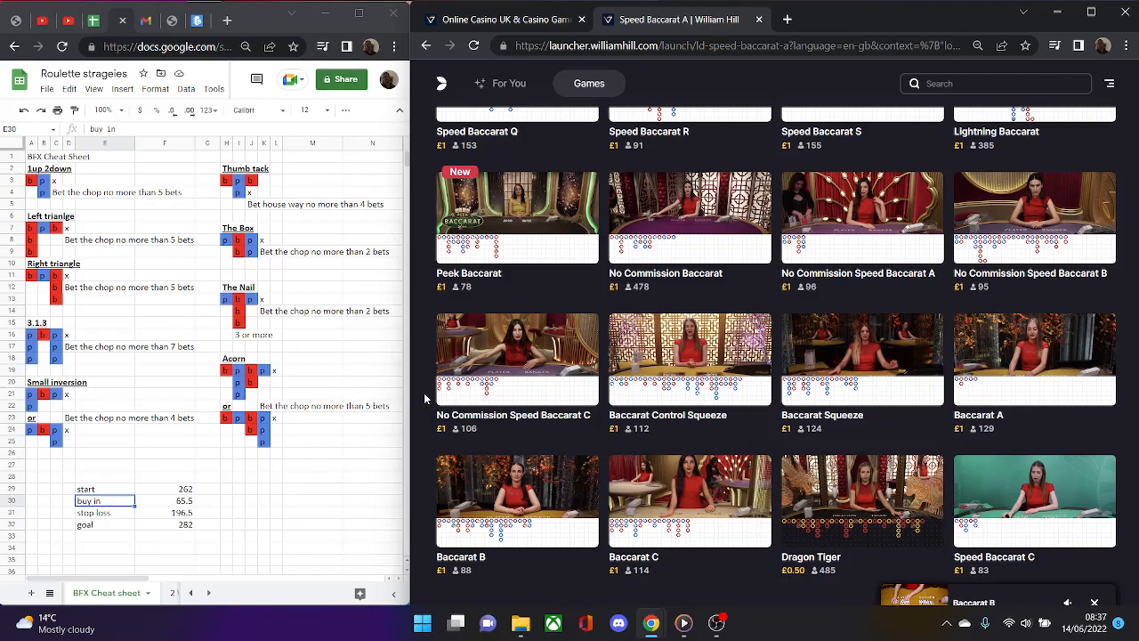
scroll("up", 3)
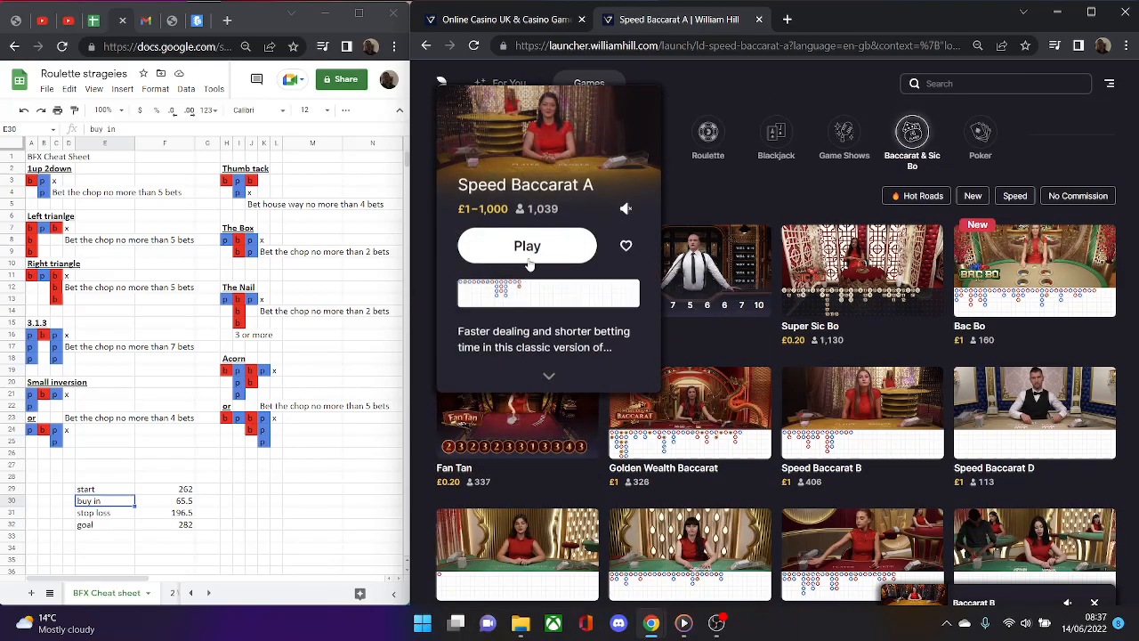
left_click(527, 246)
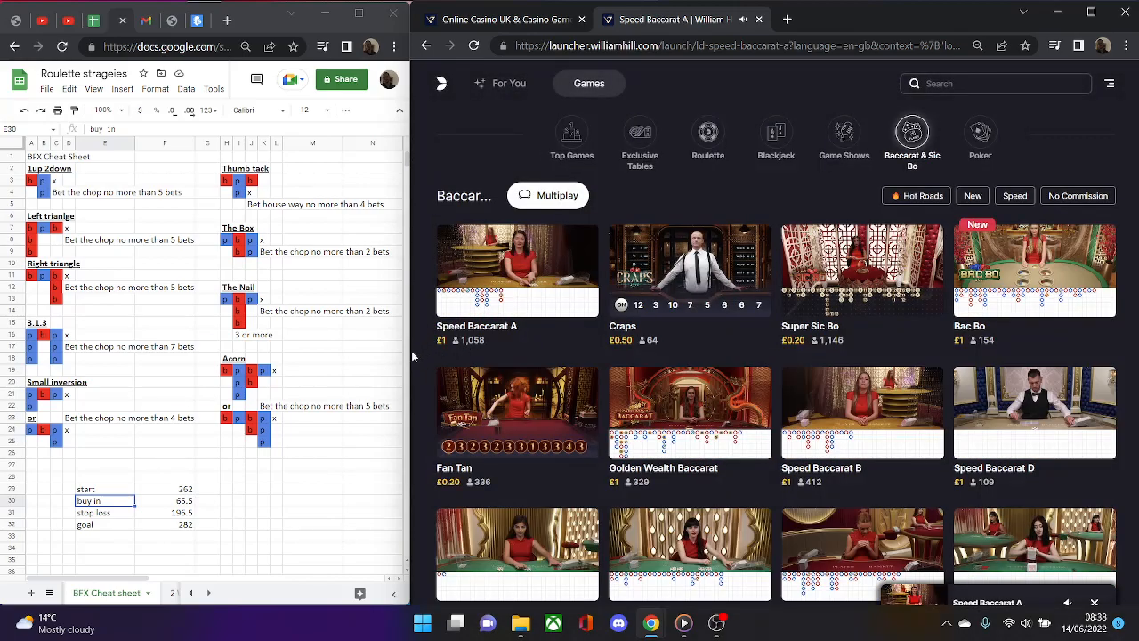
scroll("down", 3)
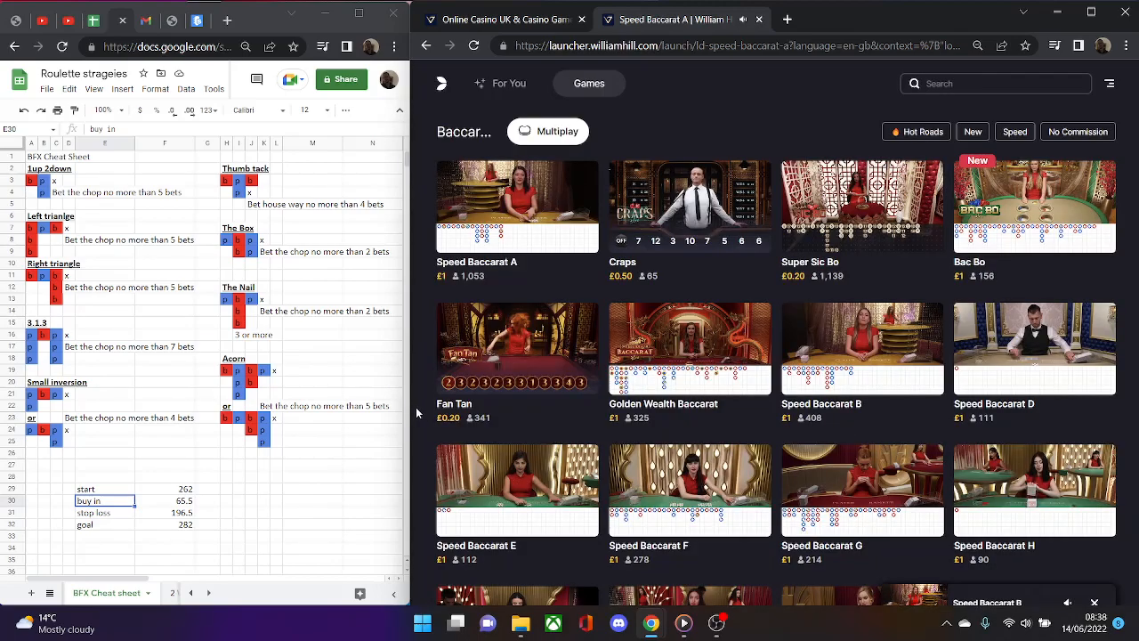
scroll("down", 3)
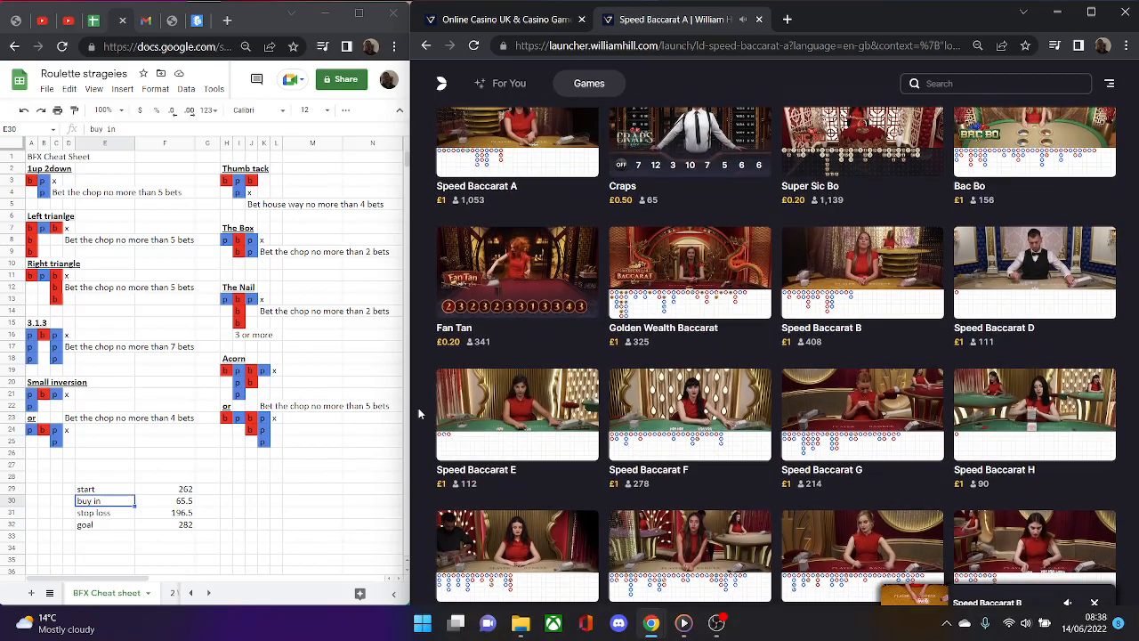
scroll("down", 3)
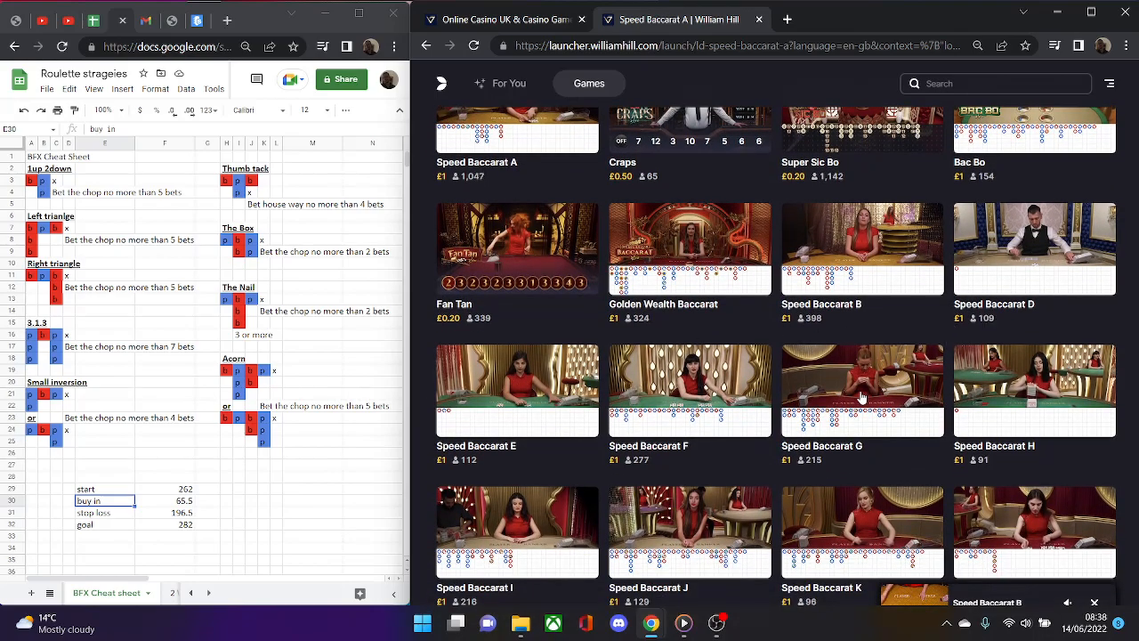
Join the £1–1,000 Speed Baccarat G table from its lobby tile
left_click(861, 387)
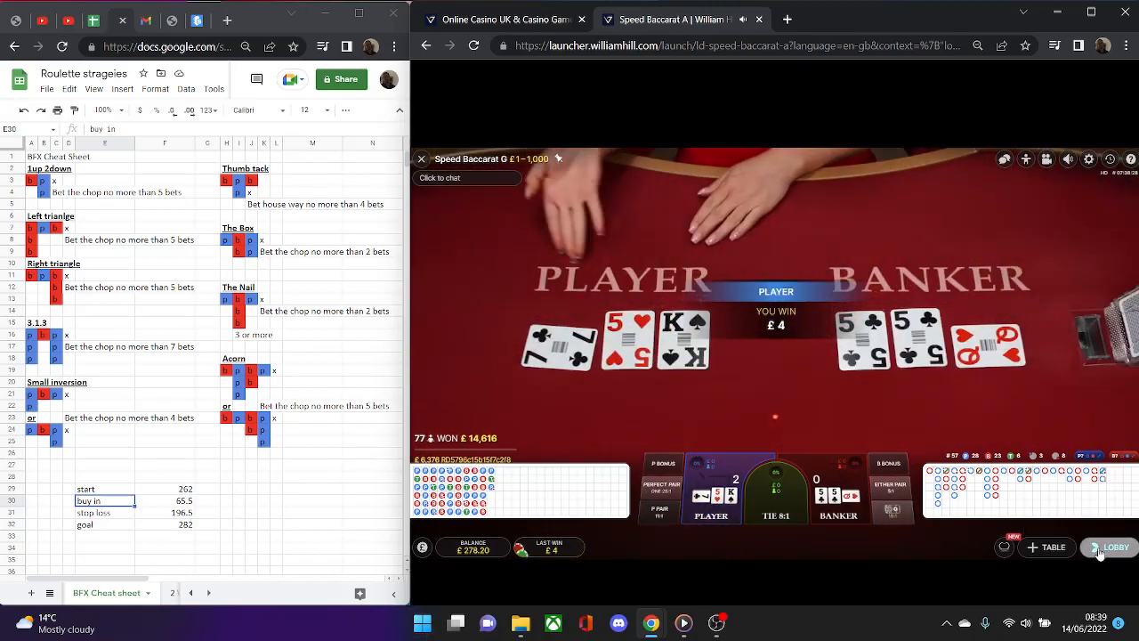
Exit Speed Baccarat G and browse the lobby down to the Speed Baccarat O and S tables
left_click(1115, 548)
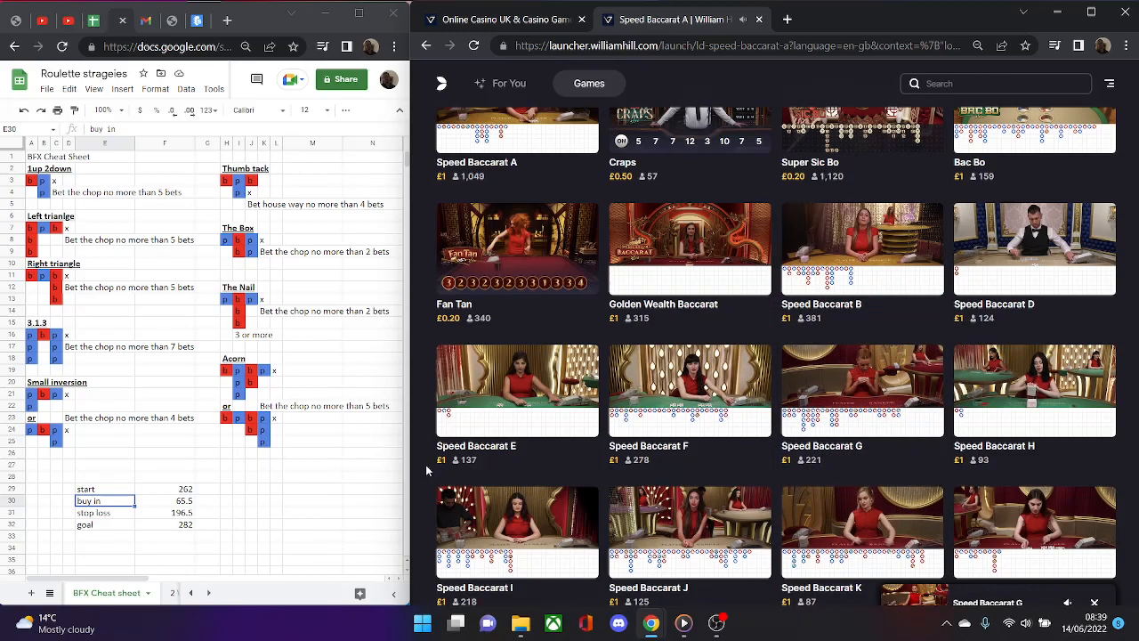
scroll("down", 3)
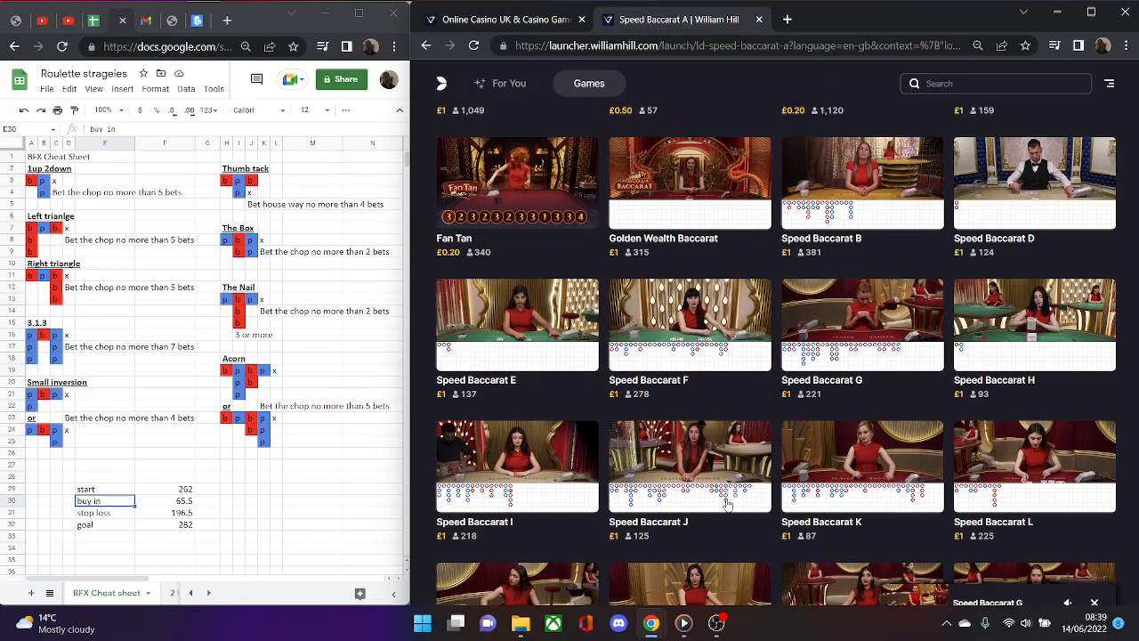
mouse_move(423, 484)
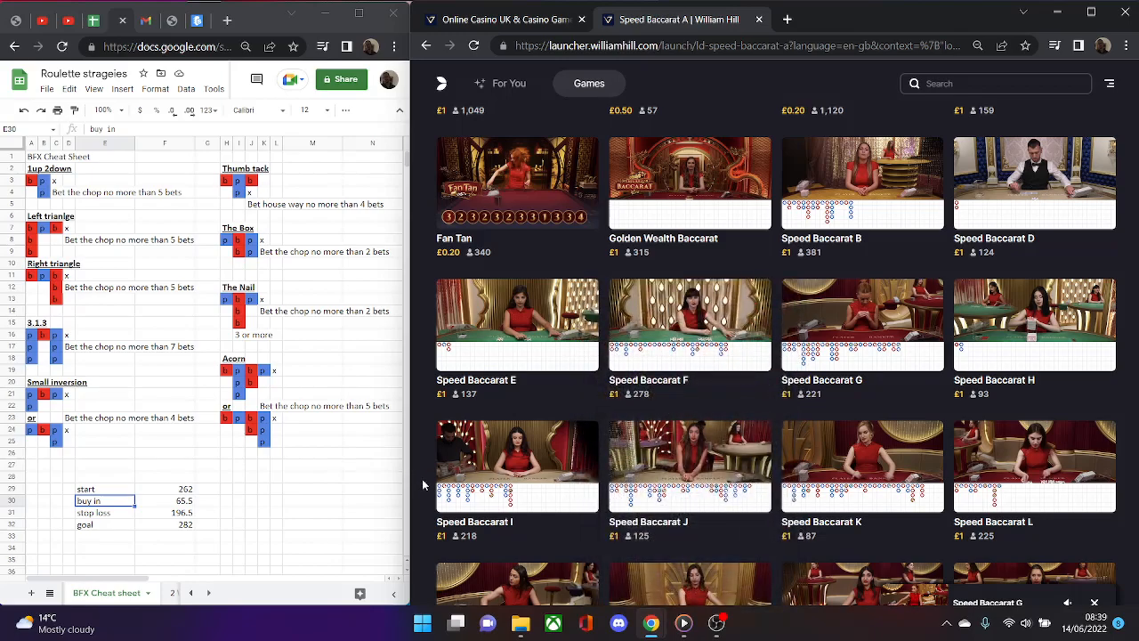
scroll("down", 3)
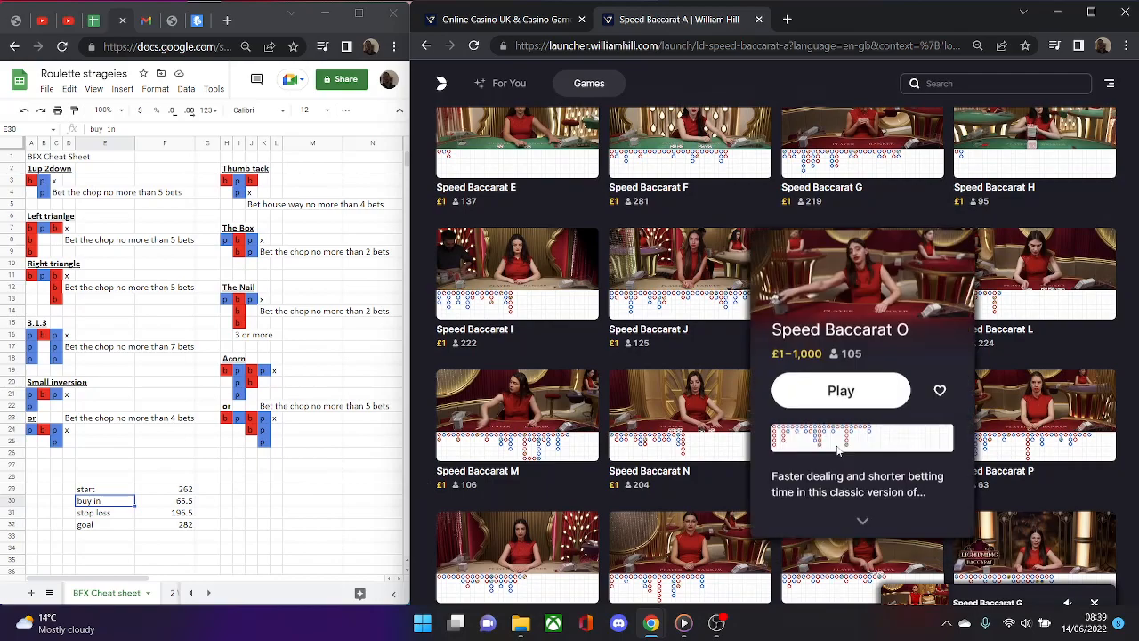
left_click(840, 390)
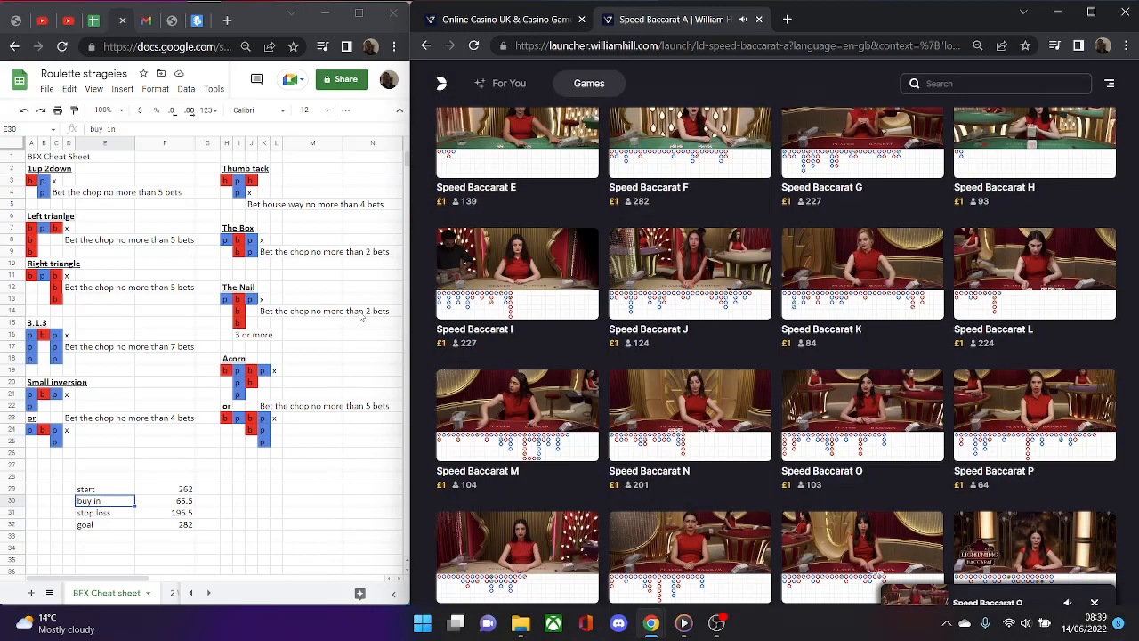
scroll("down", 3)
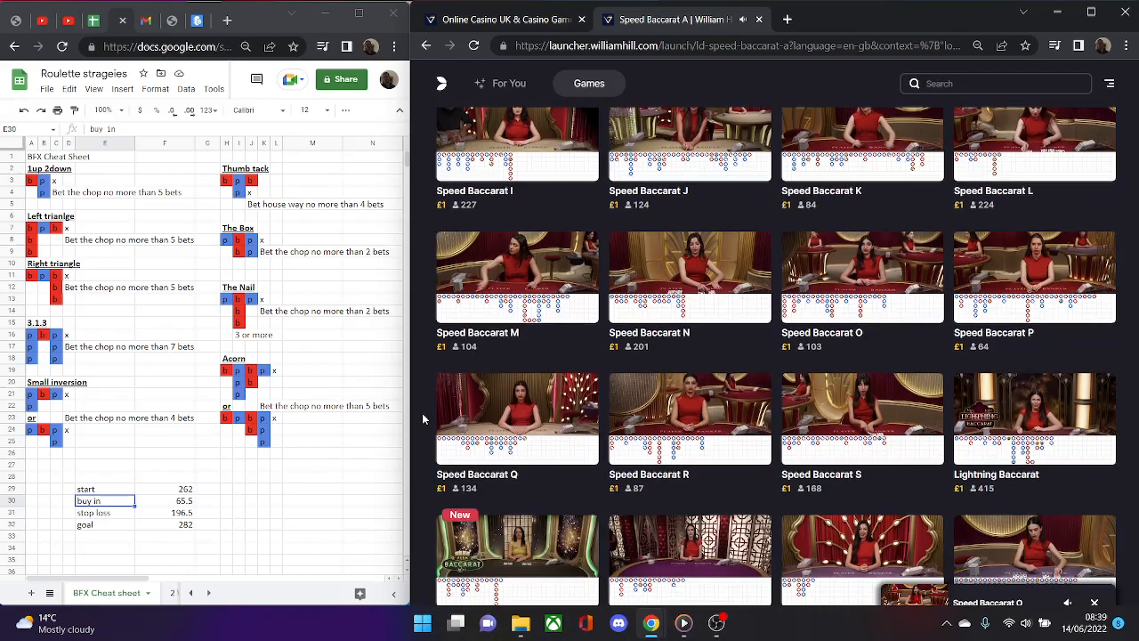
scroll("down", 3)
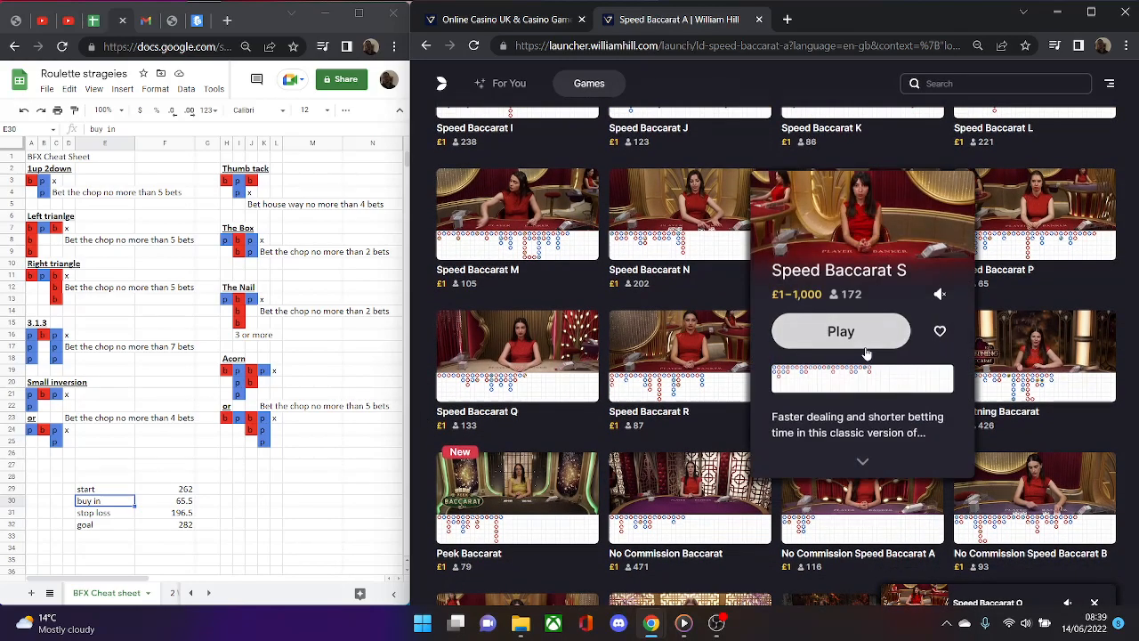
Join the £1–1,000 Speed Baccarat S table from the lobby
left_click(840, 331)
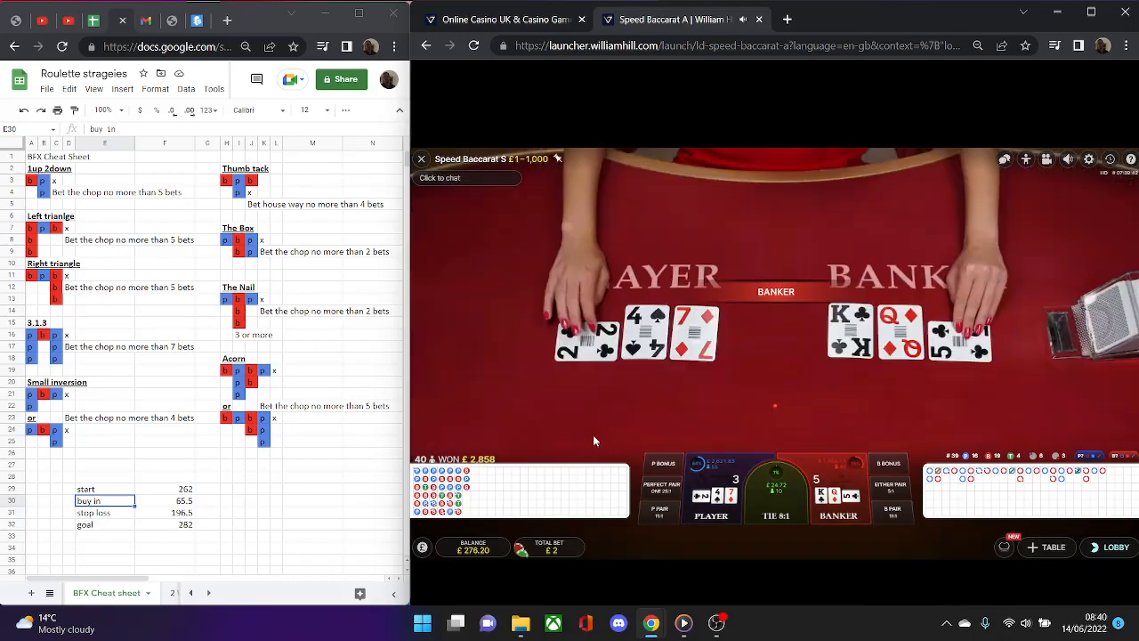
mouse_move(767, 547)
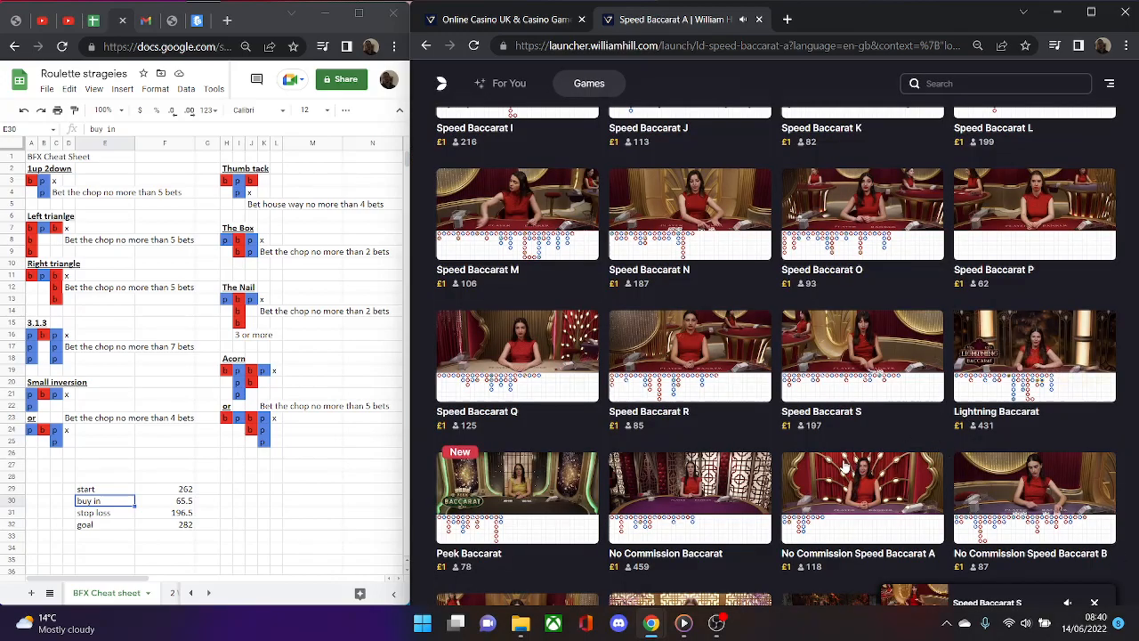
mouse_move(426, 454)
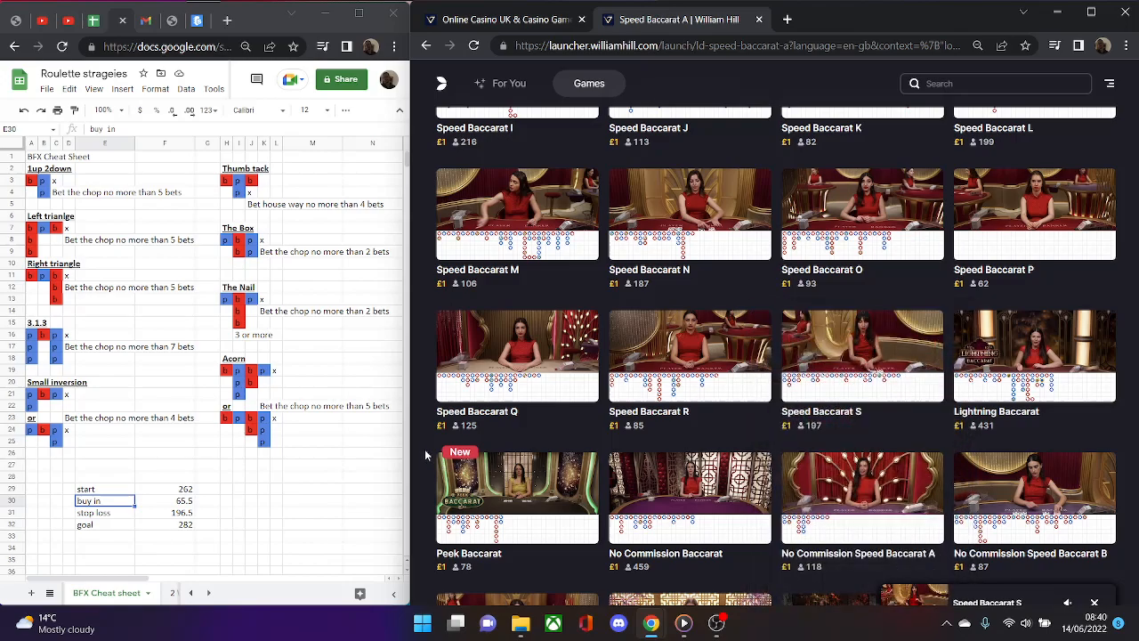
scroll("down", 3)
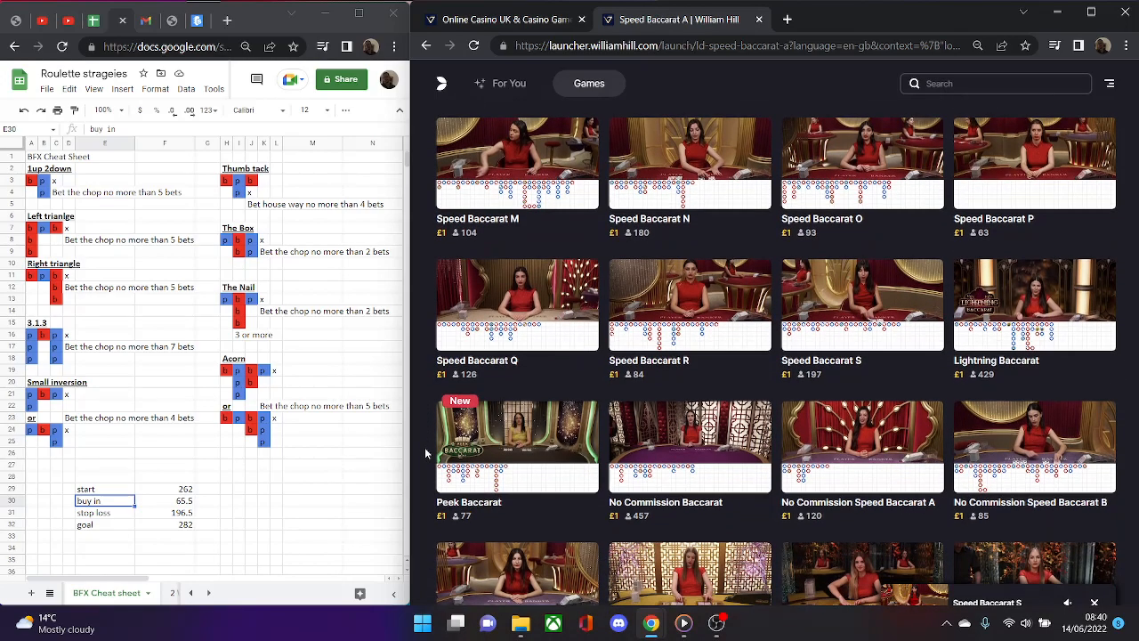
scroll("down", 3)
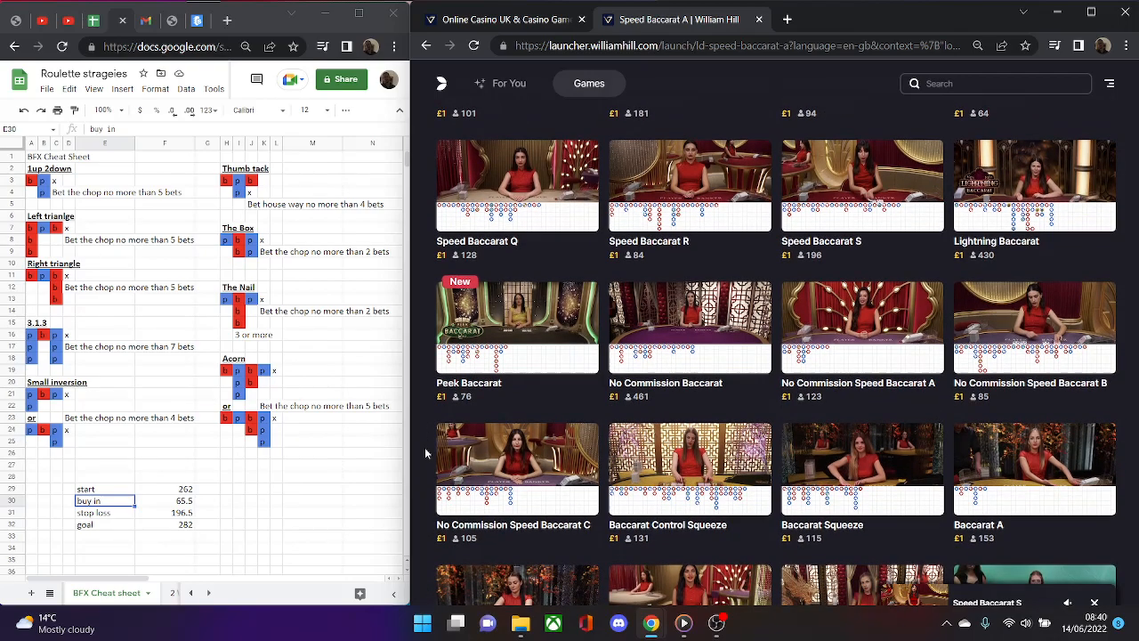
scroll("down", 3)
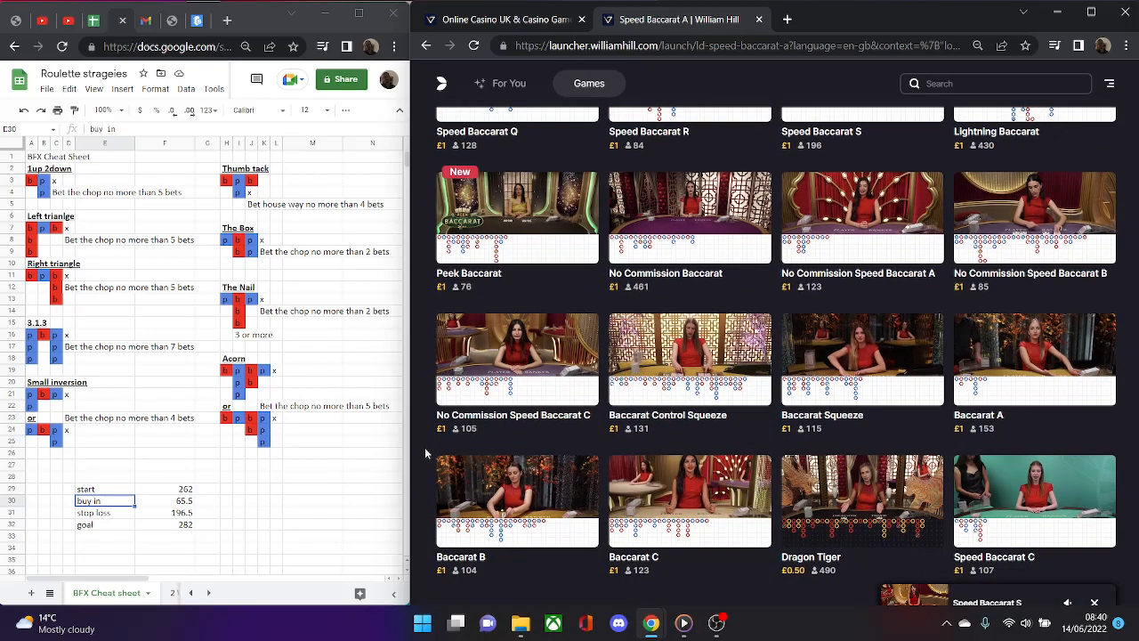